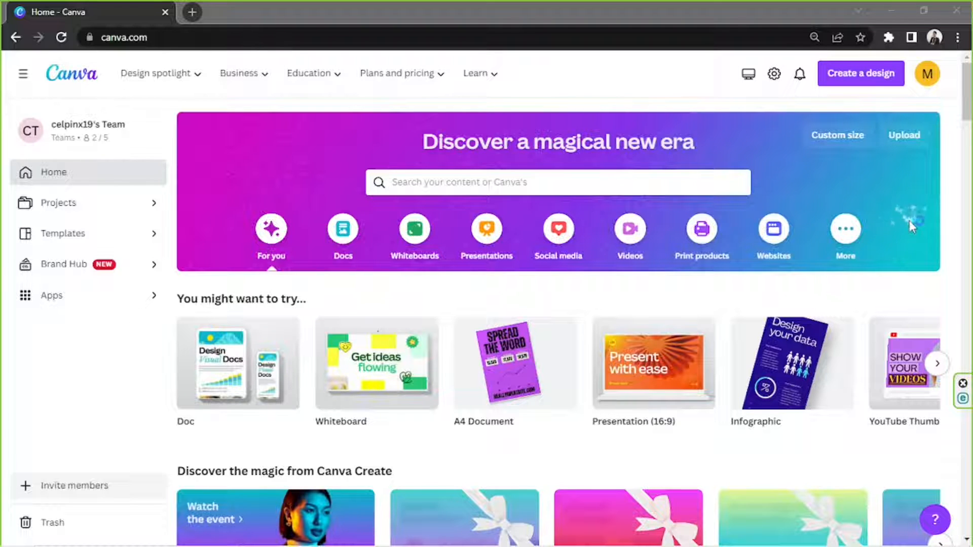
{"action": "mouse_move", "coordinate": [602, 199]}
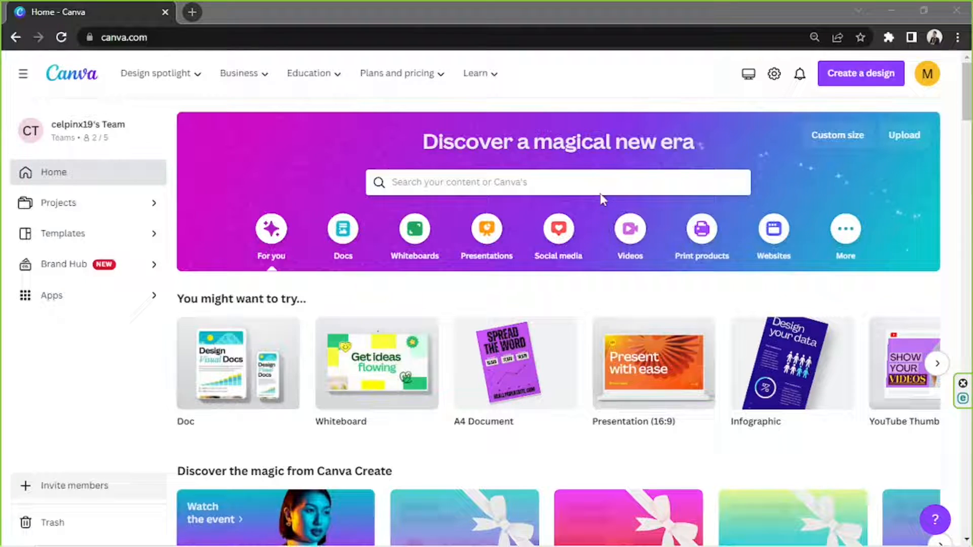
Search Canva's home page for 'journal' and show all matching templates.
{"action": "left_click", "coordinate": [557, 183]}
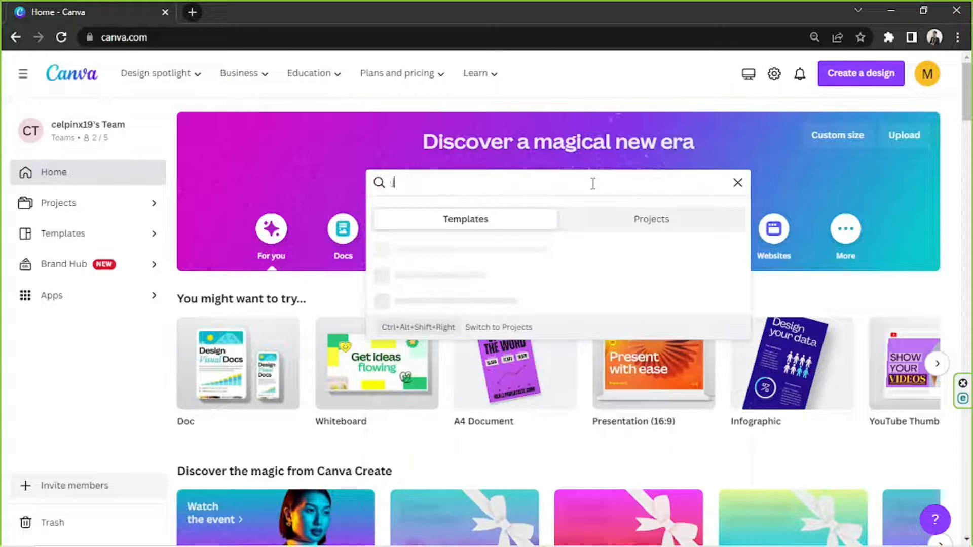
{"action": "type", "text": "journal"}
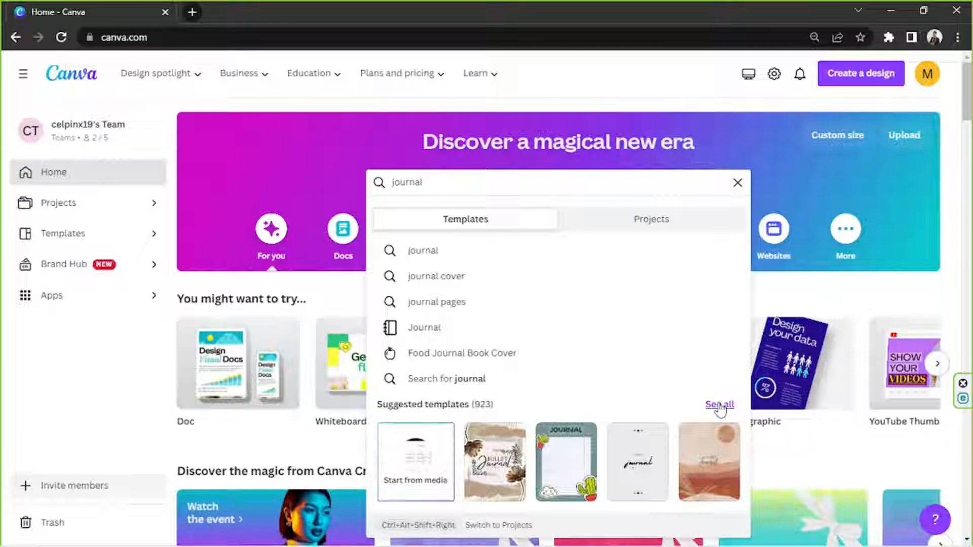
{"action": "left_click", "coordinate": [720, 405]}
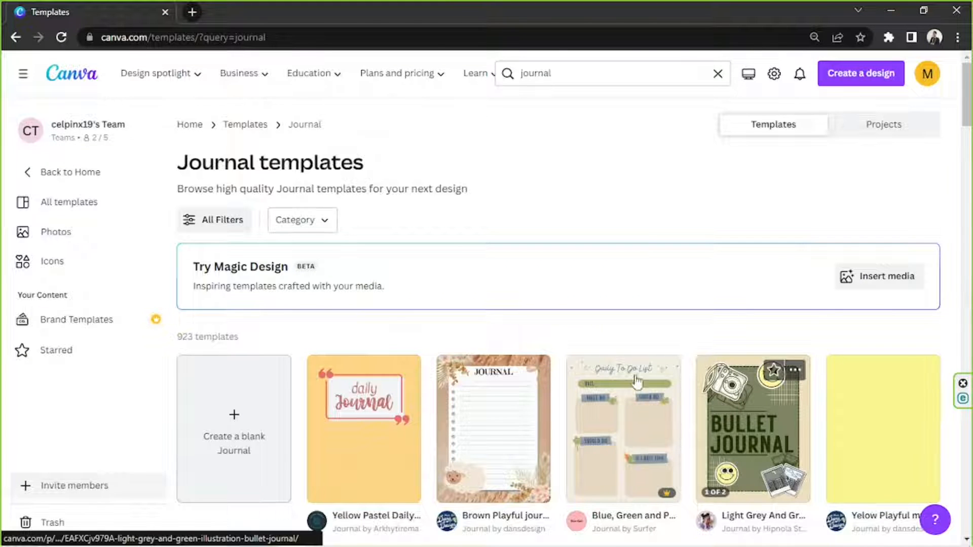
Scroll the journal results and open the Vintage Brown Floral Bullet Journal preview.
{"action": "scroll", "scroll_direction": "down", "scroll_amount": 3}
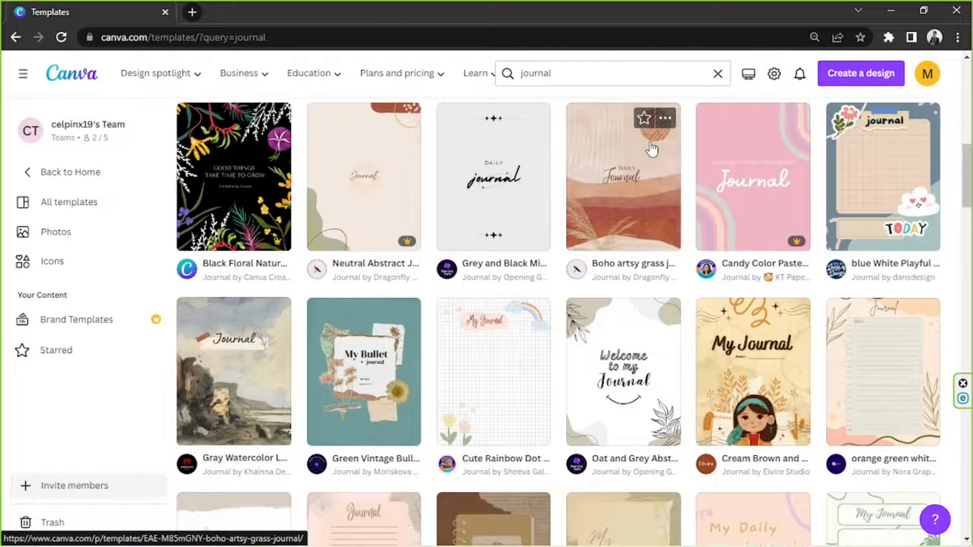
{"action": "scroll", "scroll_direction": "down", "scroll_amount": 3}
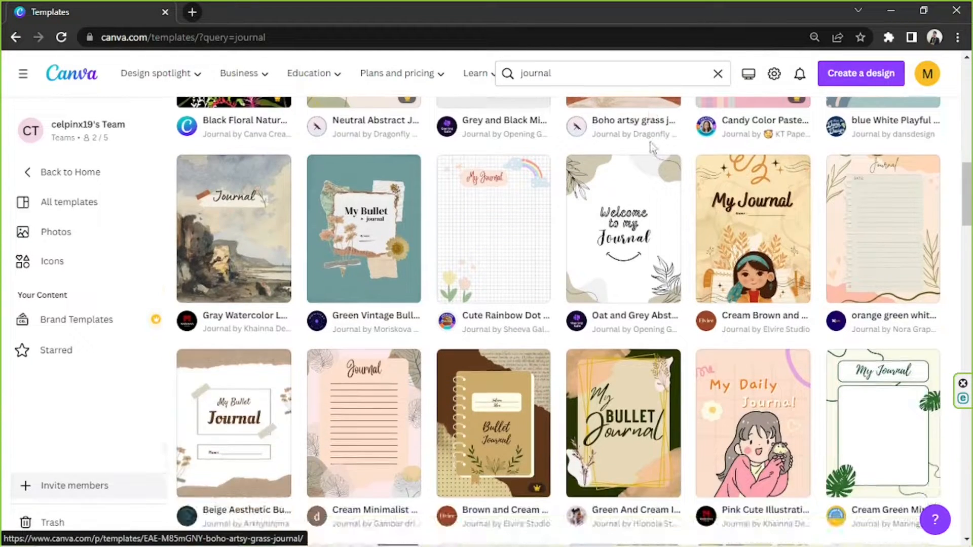
{"action": "scroll", "scroll_direction": "down", "scroll_amount": 3}
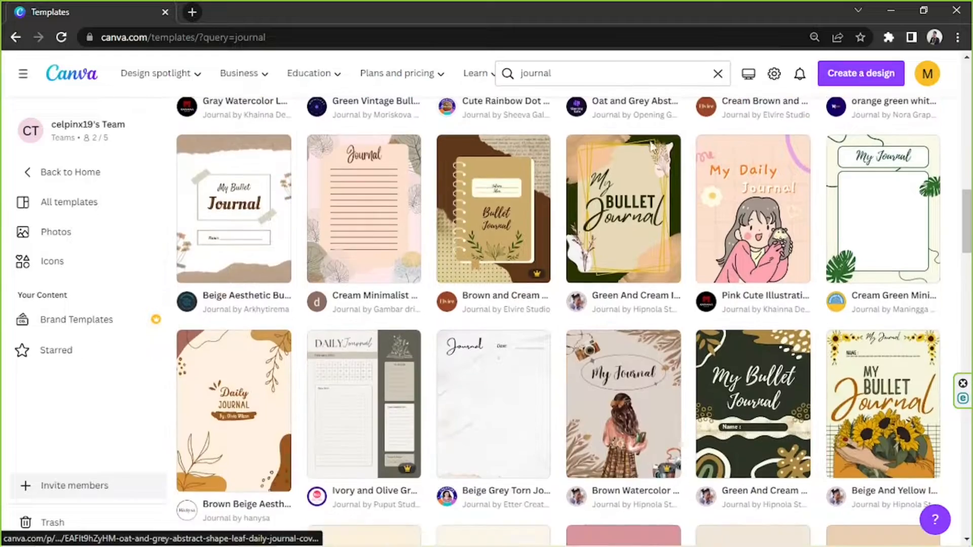
{"action": "scroll", "scroll_direction": "down", "scroll_amount": 3}
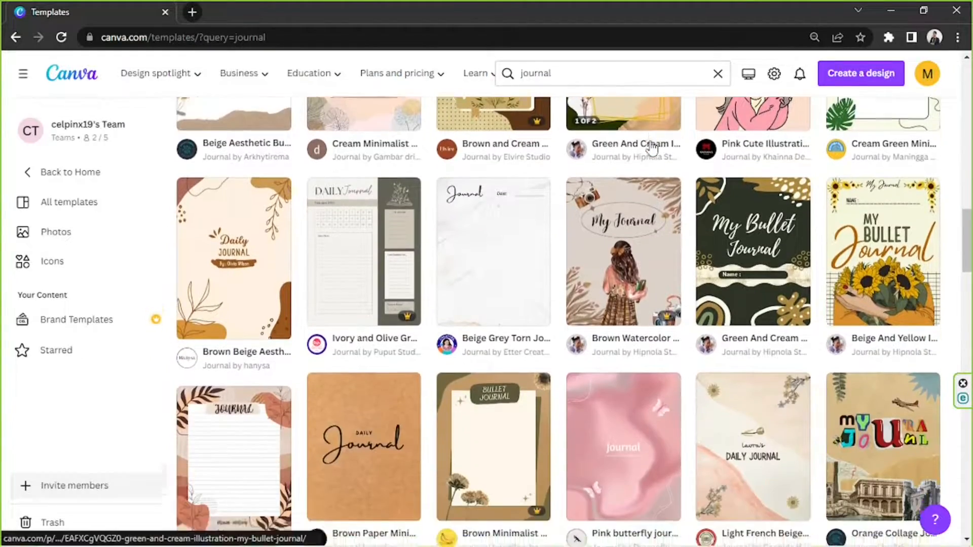
{"action": "scroll", "scroll_direction": "down", "scroll_amount": 3}
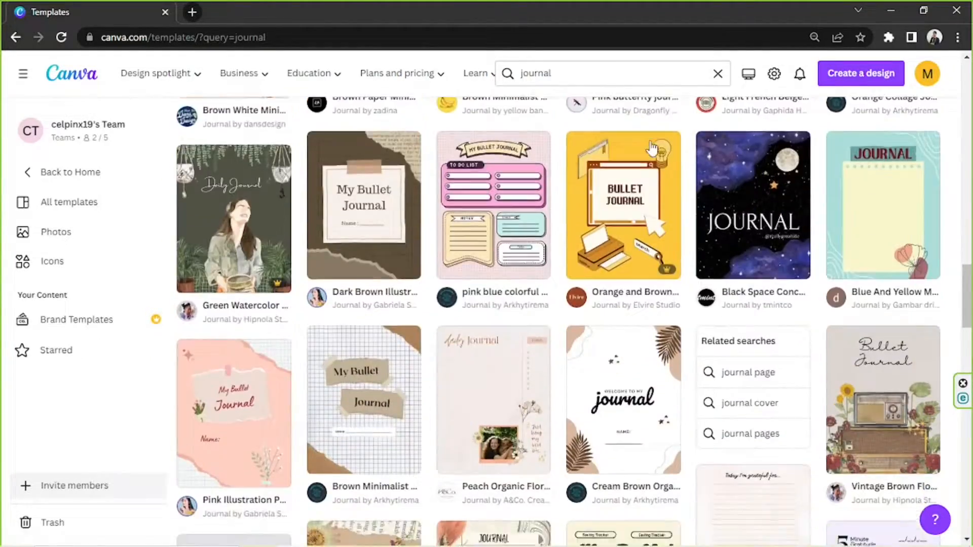
{"action": "scroll", "scroll_direction": "down", "scroll_amount": 3}
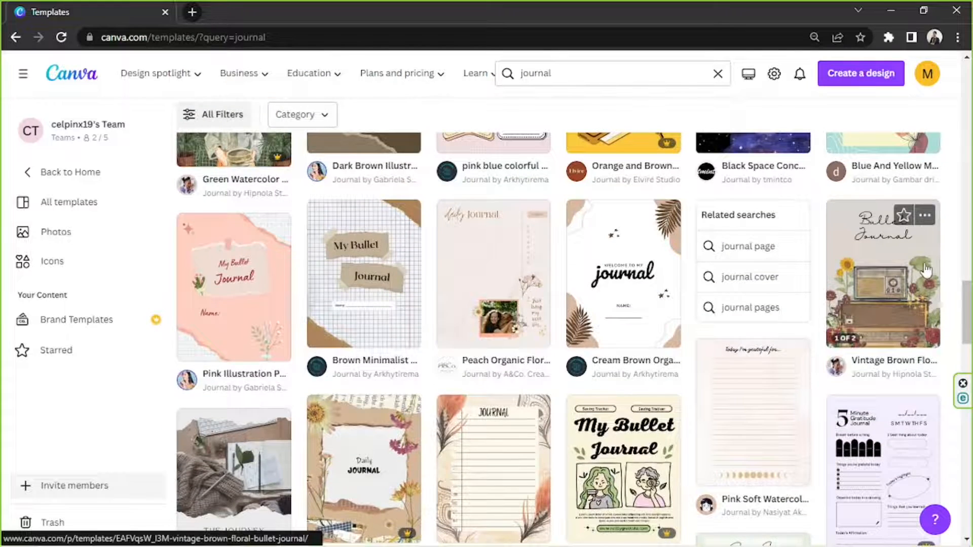
{"action": "left_click", "coordinate": [881, 272]}
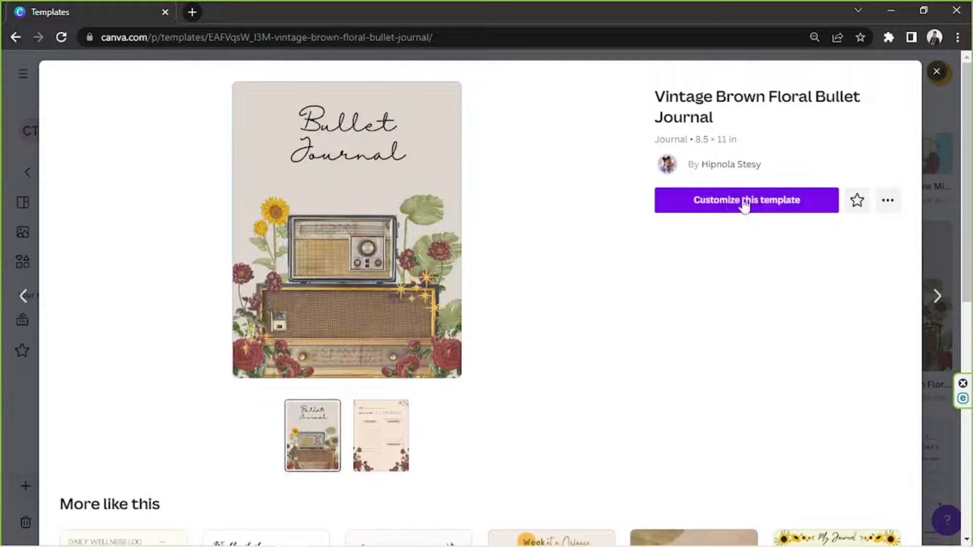
Customize the Vintage Brown Floral Bullet Journal as an editable design and browse the Design panel.
{"action": "left_click", "coordinate": [747, 200]}
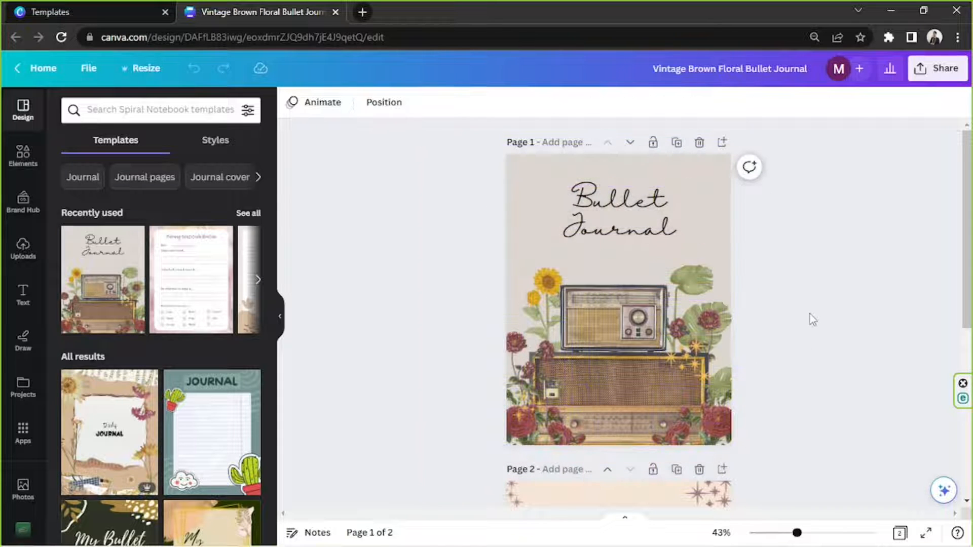
{"action": "scroll", "scroll_direction": "down", "scroll_amount": 3}
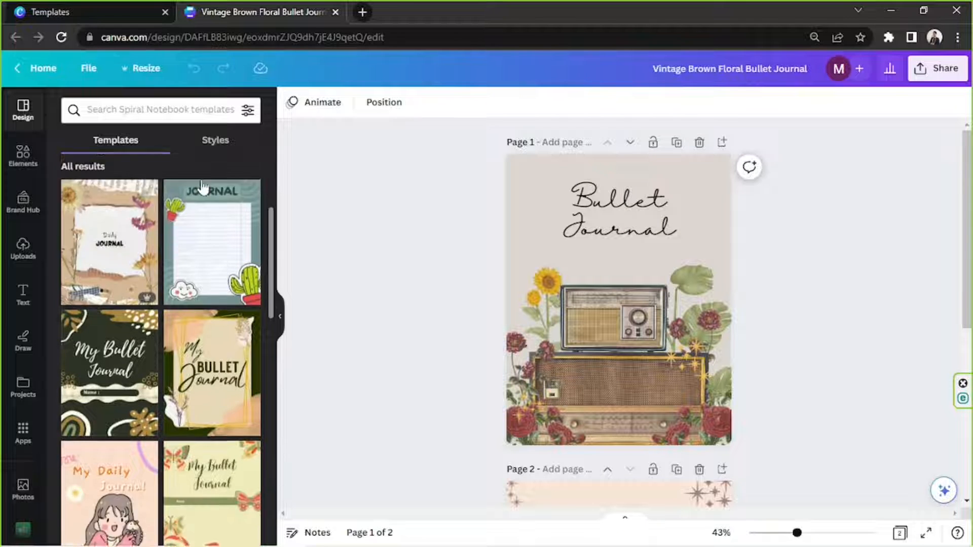
{"action": "scroll", "scroll_direction": "down", "scroll_amount": 3}
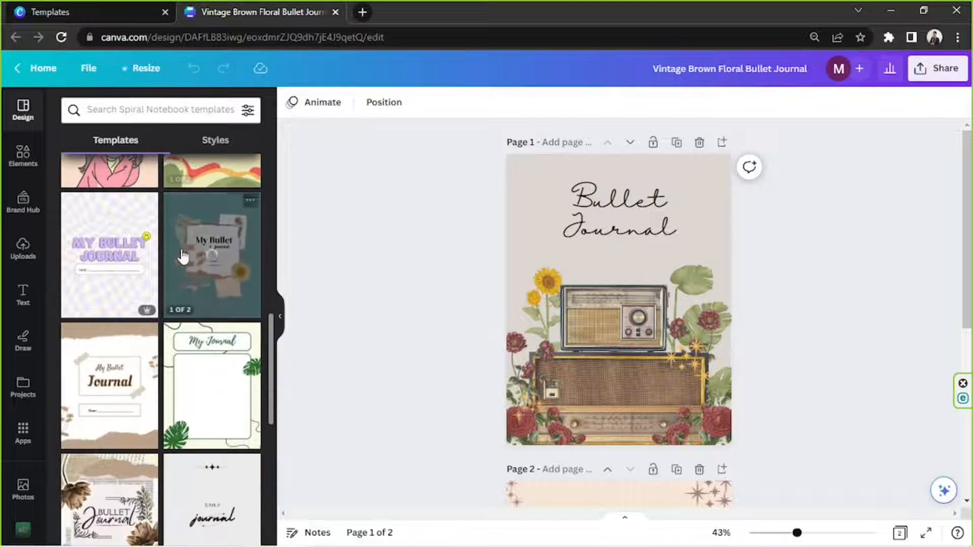
{"action": "scroll", "scroll_direction": "down", "scroll_amount": 3}
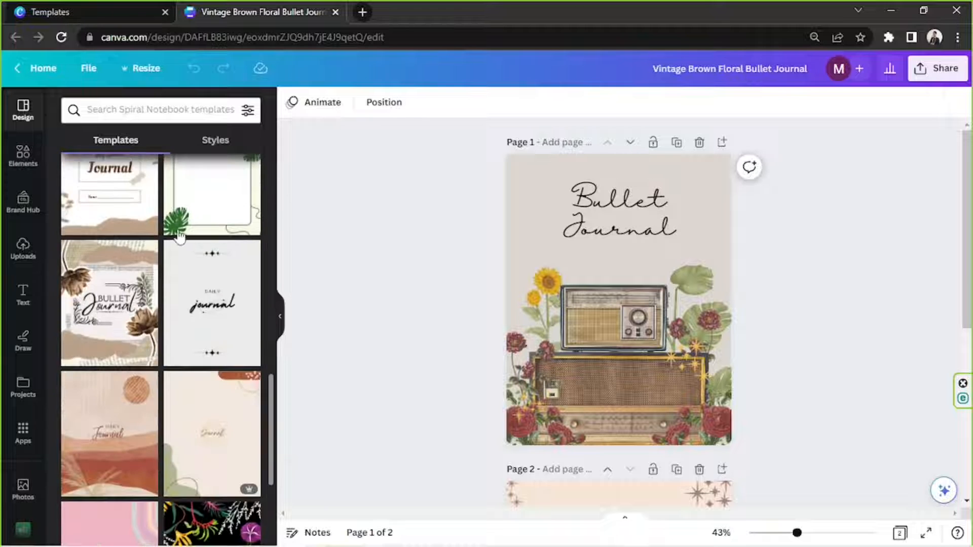
{"action": "scroll", "scroll_direction": "down", "scroll_amount": 3}
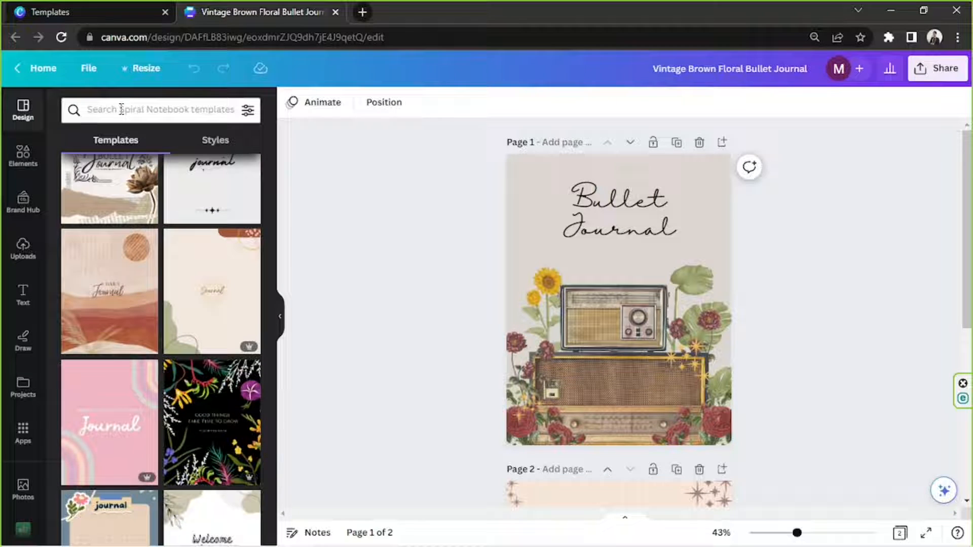
Search templates for 'travel' and try the Daily Journal travel result.
{"action": "left_click", "coordinate": [162, 110]}
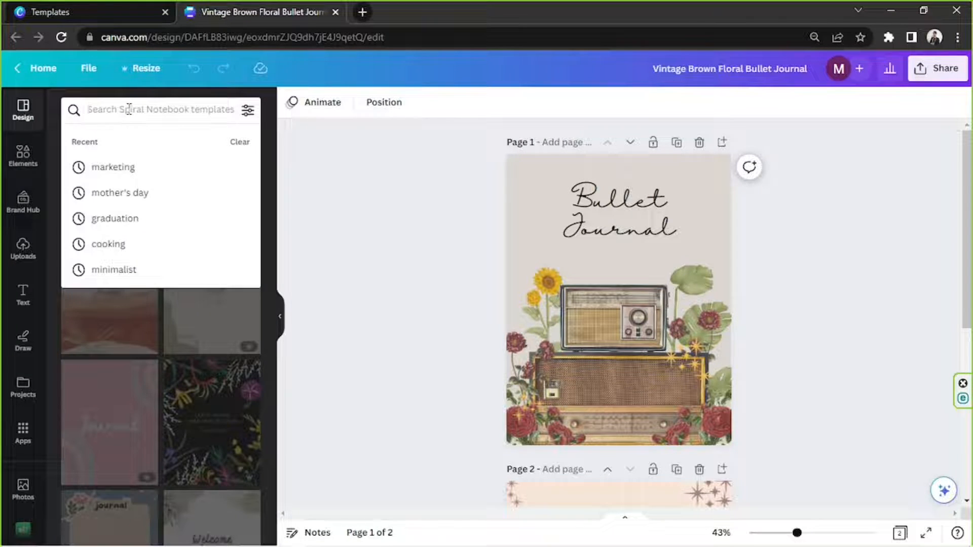
{"action": "type", "text": "travel"}
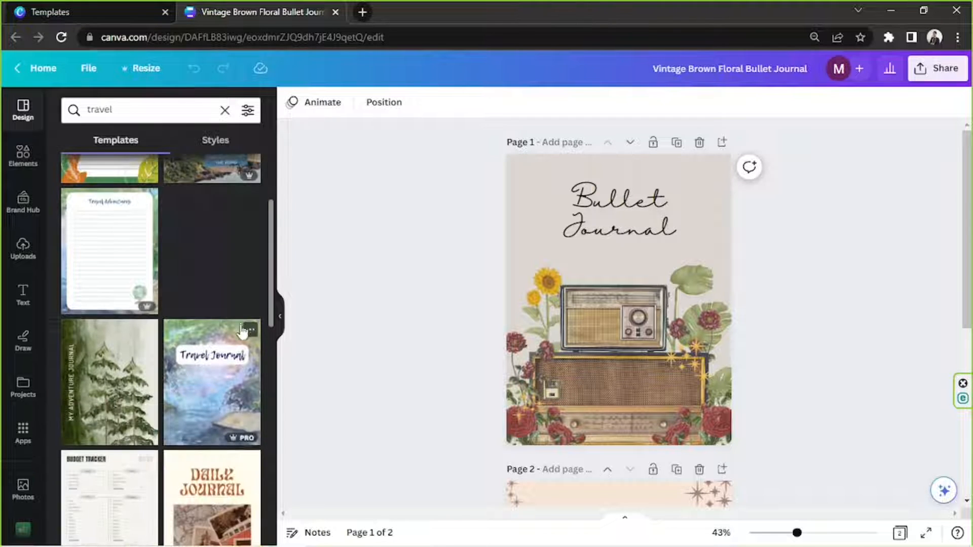
{"action": "scroll", "scroll_direction": "down", "scroll_amount": 3}
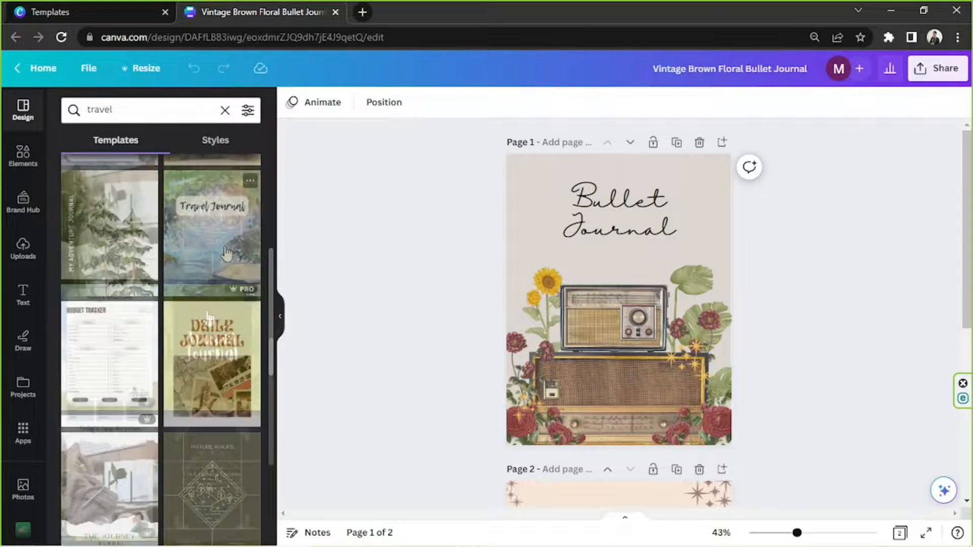
{"action": "scroll", "scroll_direction": "down", "scroll_amount": 3}
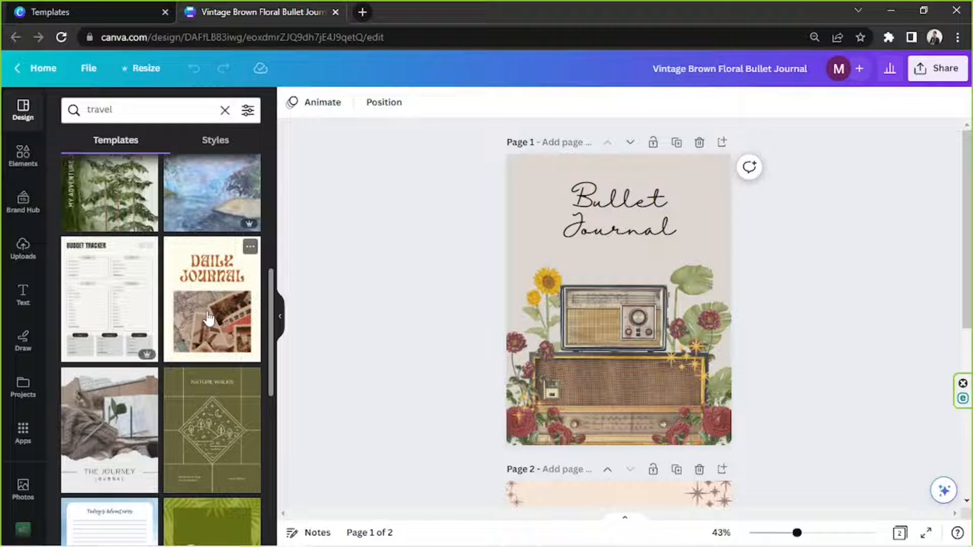
{"action": "left_click", "coordinate": [211, 298]}
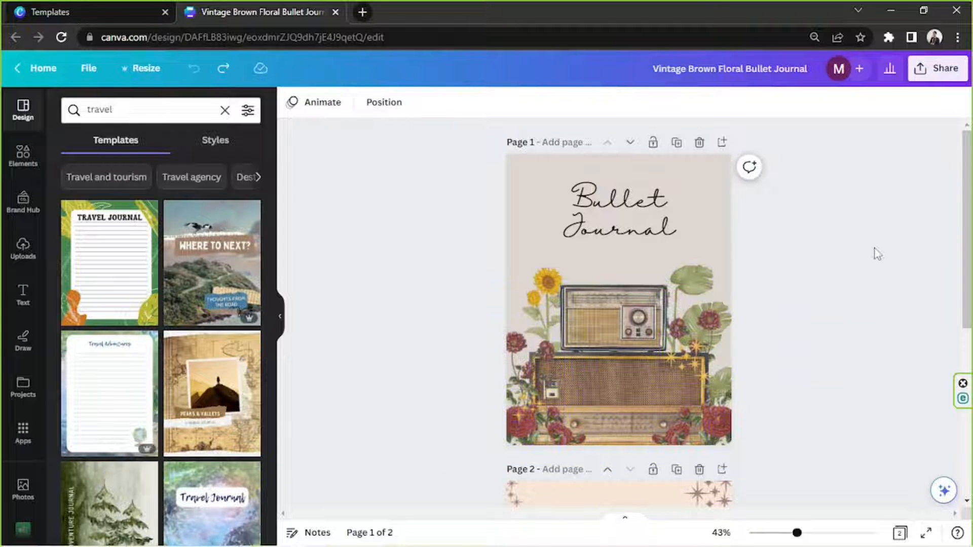
{"action": "mouse_move", "coordinate": [467, 279]}
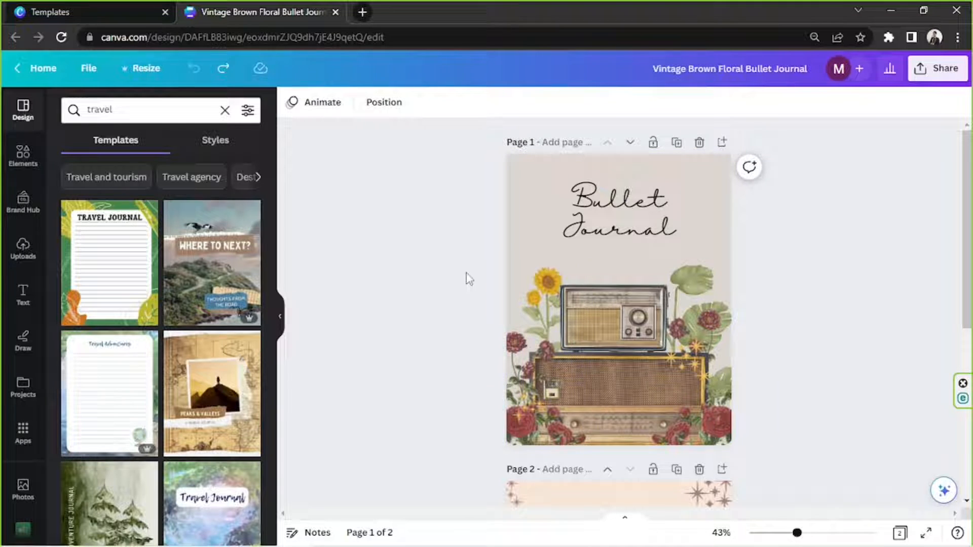
{"action": "mouse_move", "coordinate": [369, 300]}
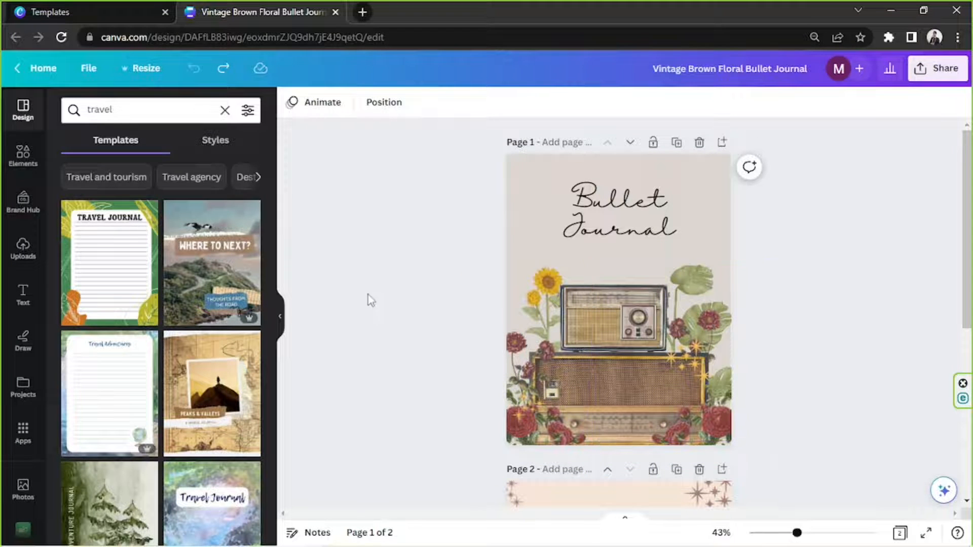
Search the Elements library for 'travel' and browse only the graphics results.
{"action": "left_click", "coordinate": [23, 155]}
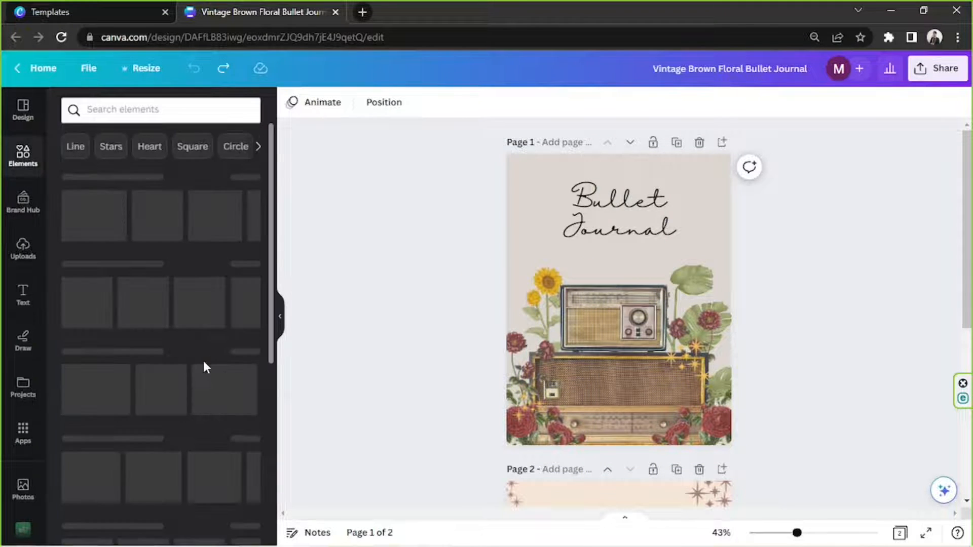
{"action": "type", "text": "tr"}
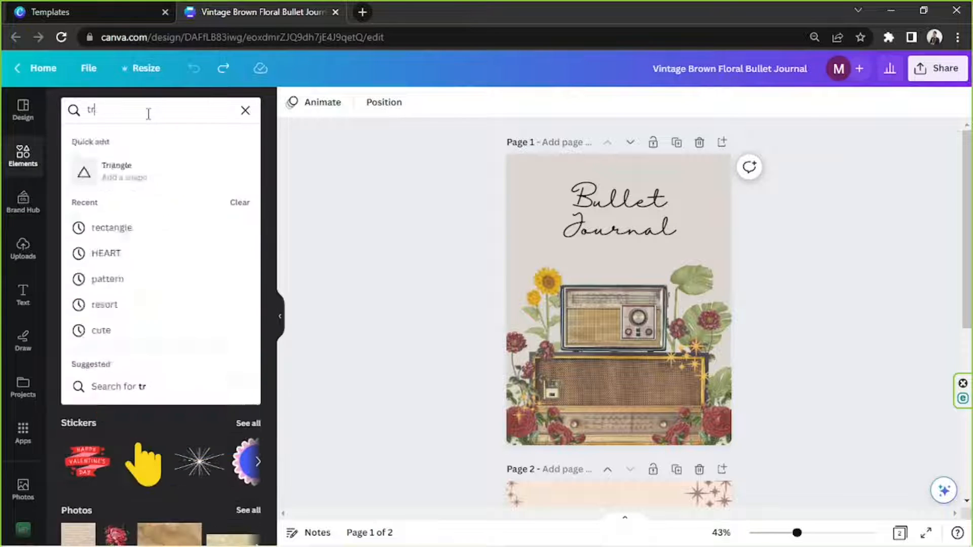
{"action": "type", "text": "travel"}
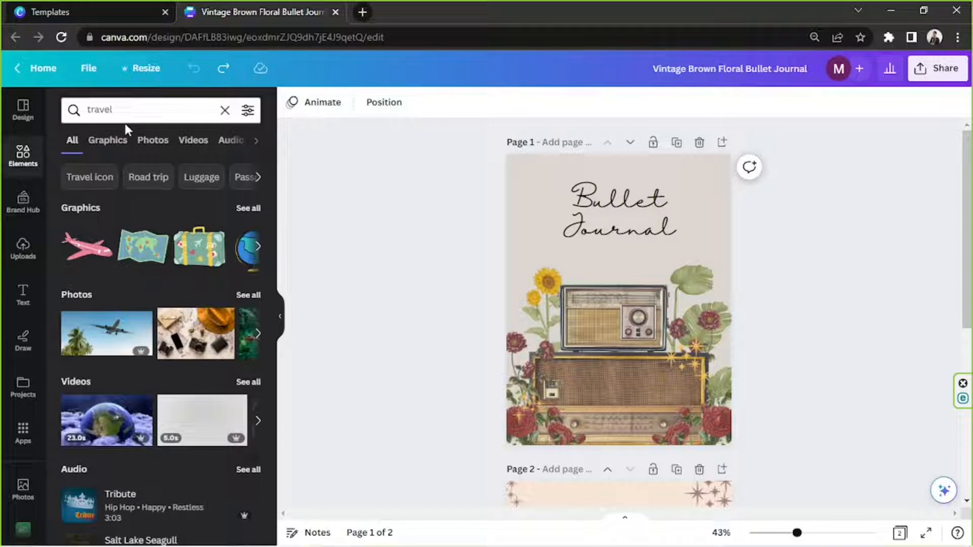
{"action": "left_click", "coordinate": [108, 140]}
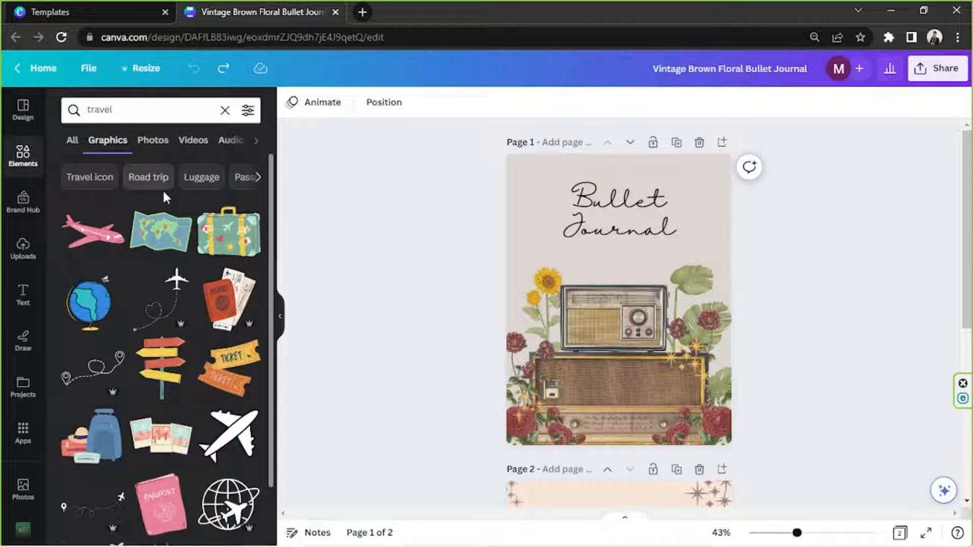
{"action": "scroll", "scroll_direction": "down", "scroll_amount": 3}
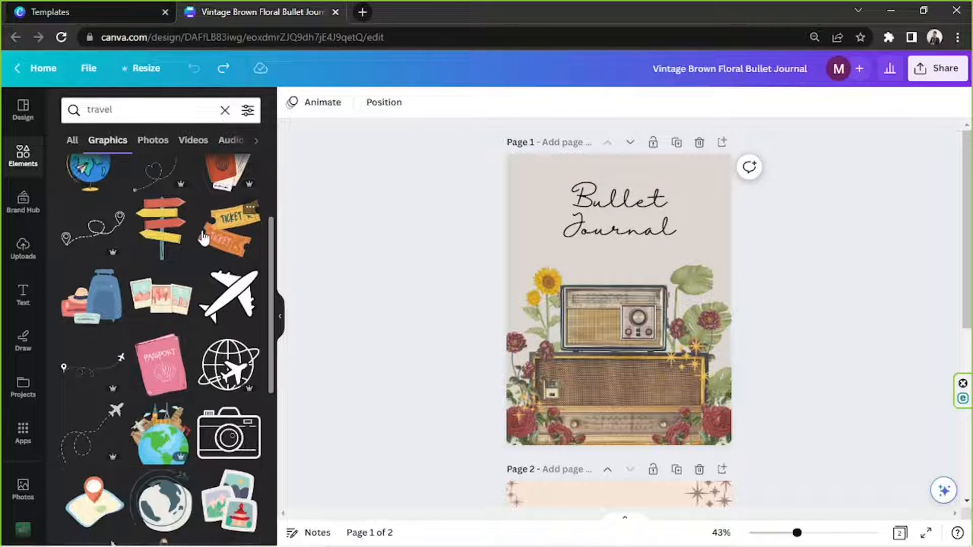
{"action": "scroll", "scroll_direction": "down", "scroll_amount": 3}
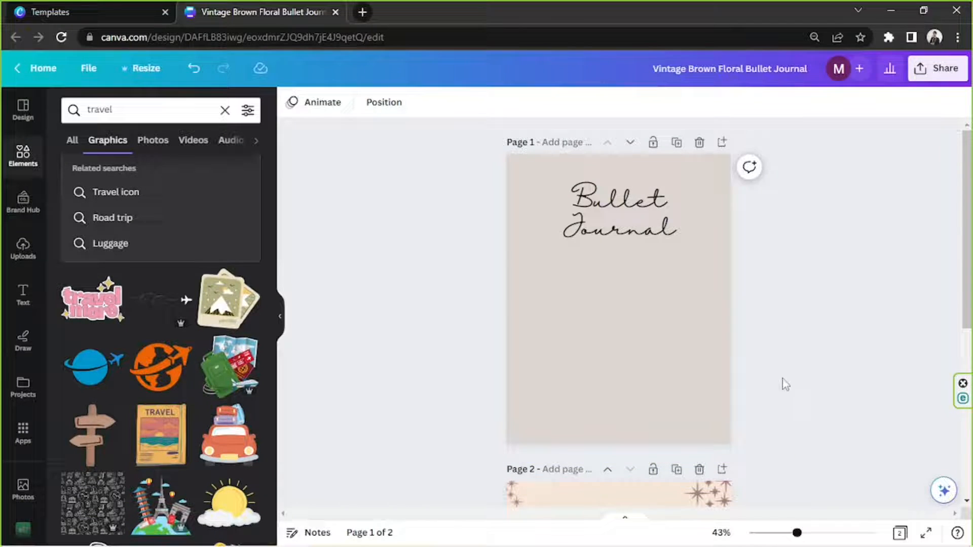
{"action": "scroll", "scroll_direction": "down", "scroll_amount": 3}
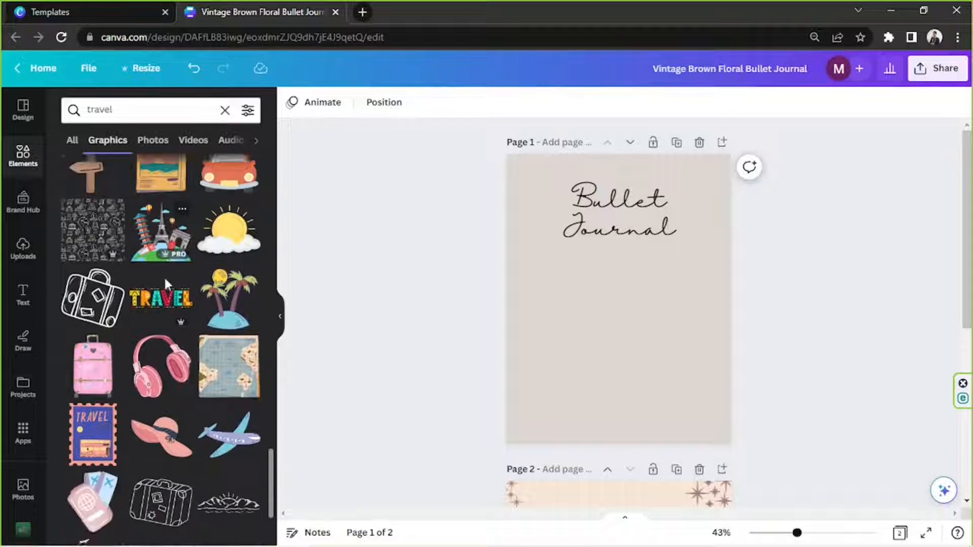
{"action": "scroll", "scroll_direction": "down", "scroll_amount": 3}
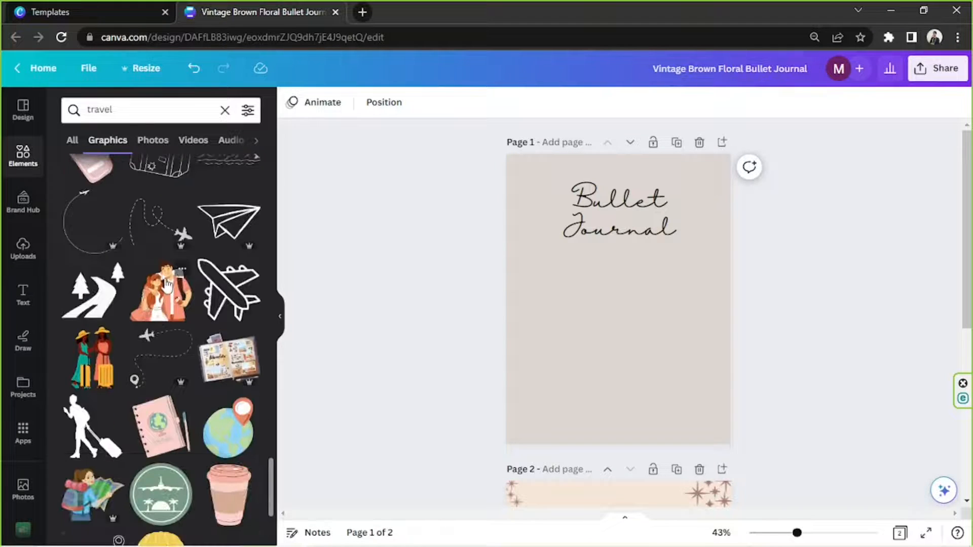
{"action": "scroll", "scroll_direction": "down", "scroll_amount": 3}
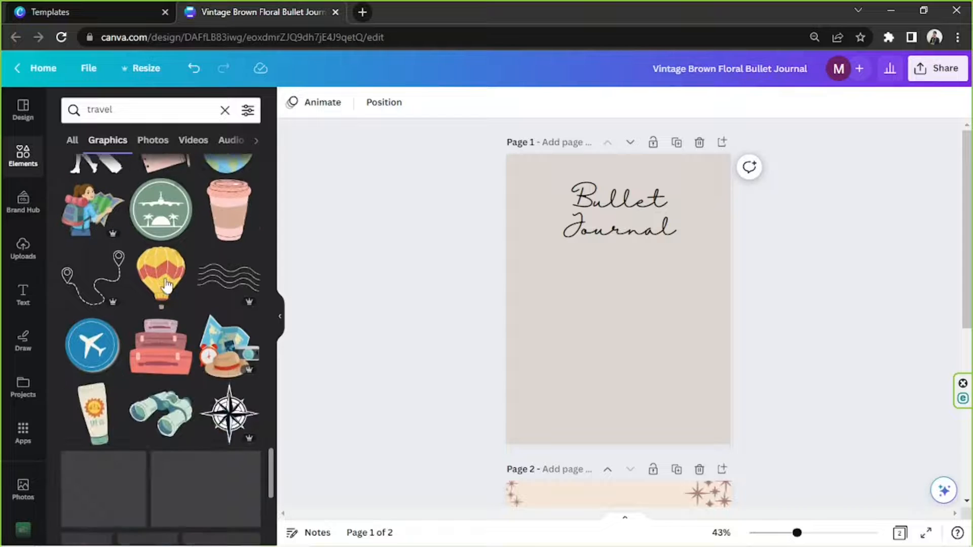
{"action": "scroll", "scroll_direction": "down", "scroll_amount": 3}
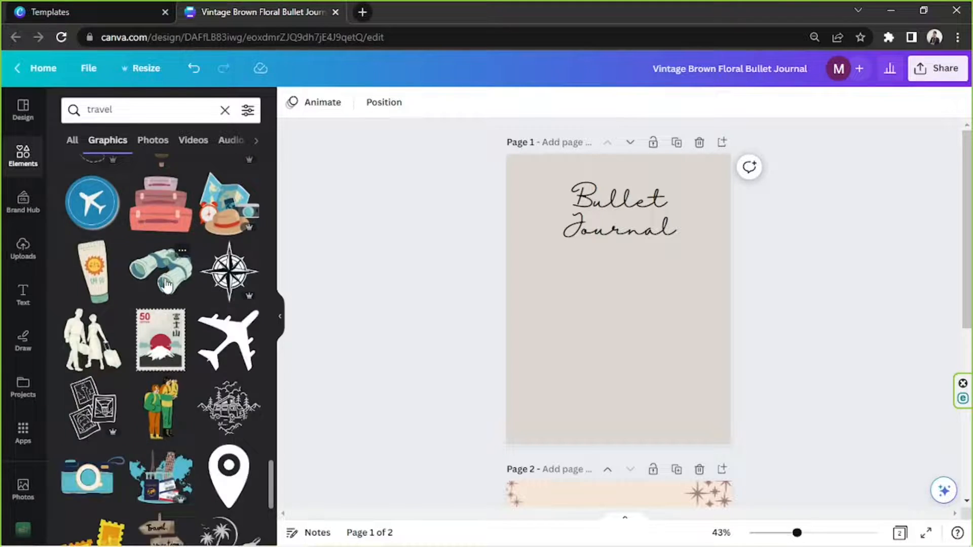
{"action": "scroll", "scroll_direction": "down", "scroll_amount": 3}
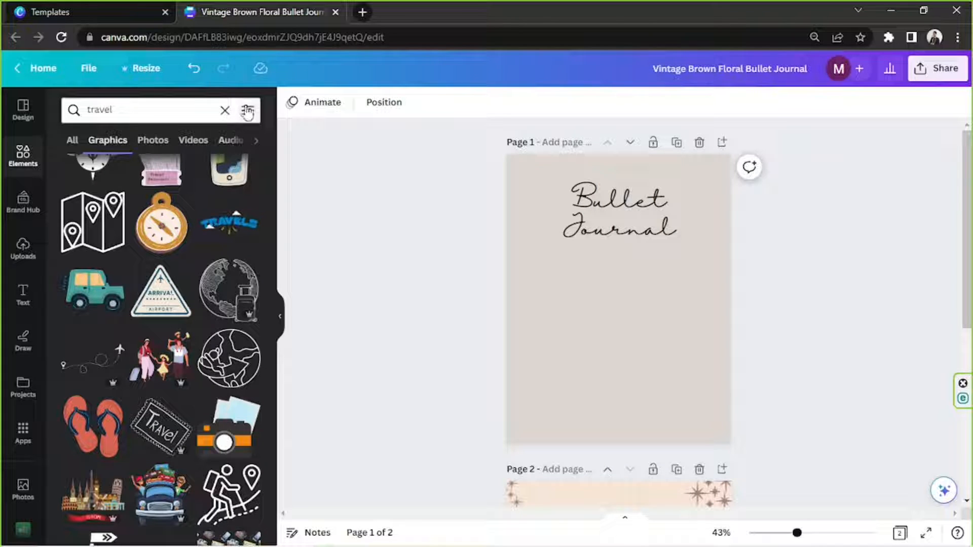
Filter graphics to free items only, then search Elements for 'camper van'.
{"action": "left_click", "coordinate": [247, 110]}
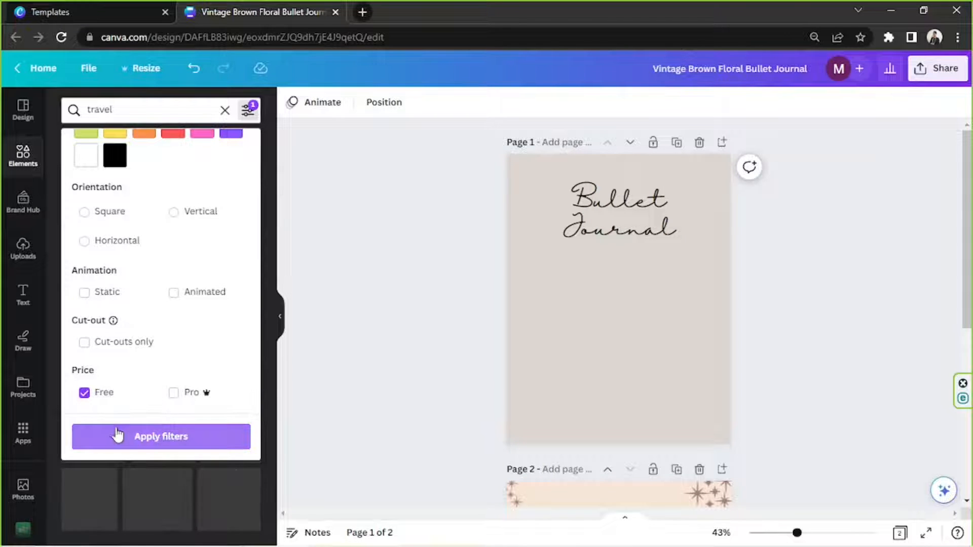
{"action": "left_click", "coordinate": [160, 436]}
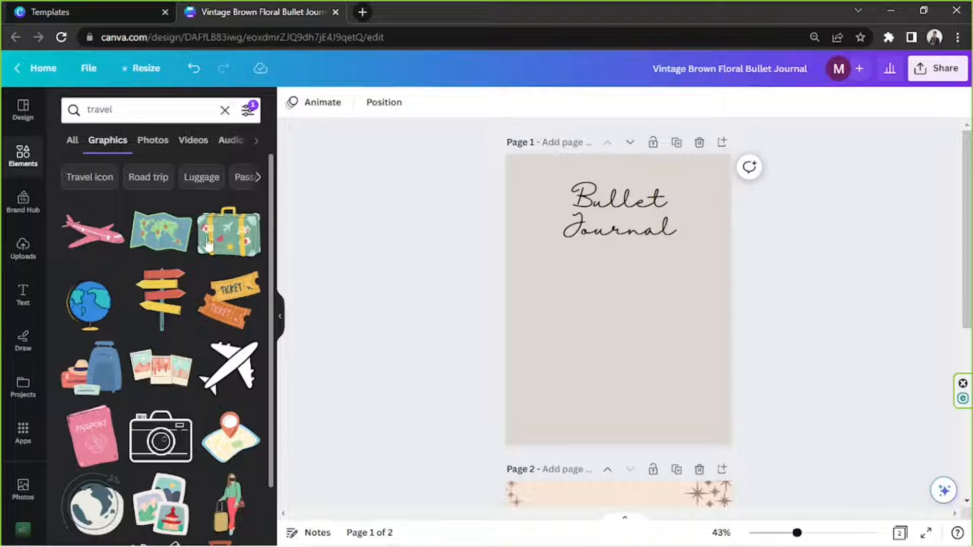
{"action": "scroll", "scroll_direction": "down", "scroll_amount": 3}
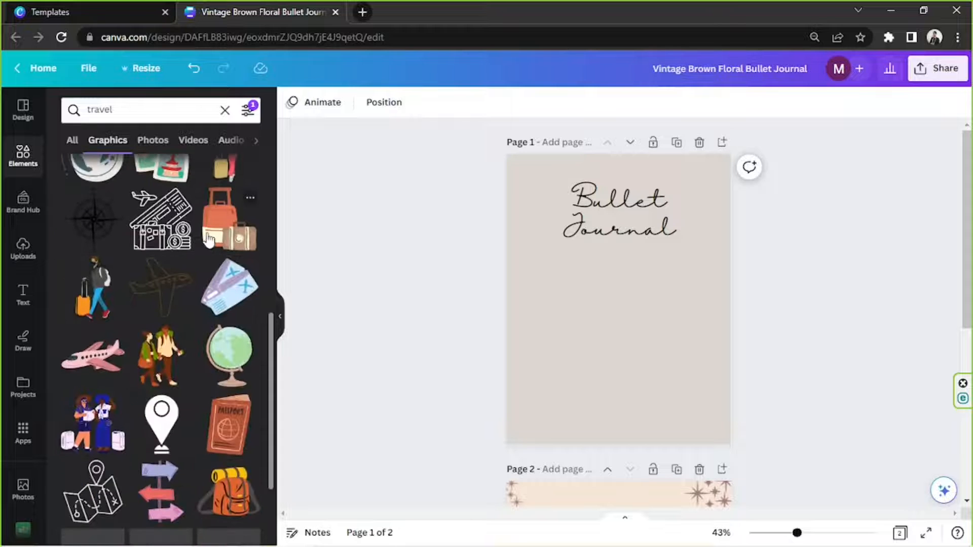
{"action": "scroll", "scroll_direction": "down", "scroll_amount": 3}
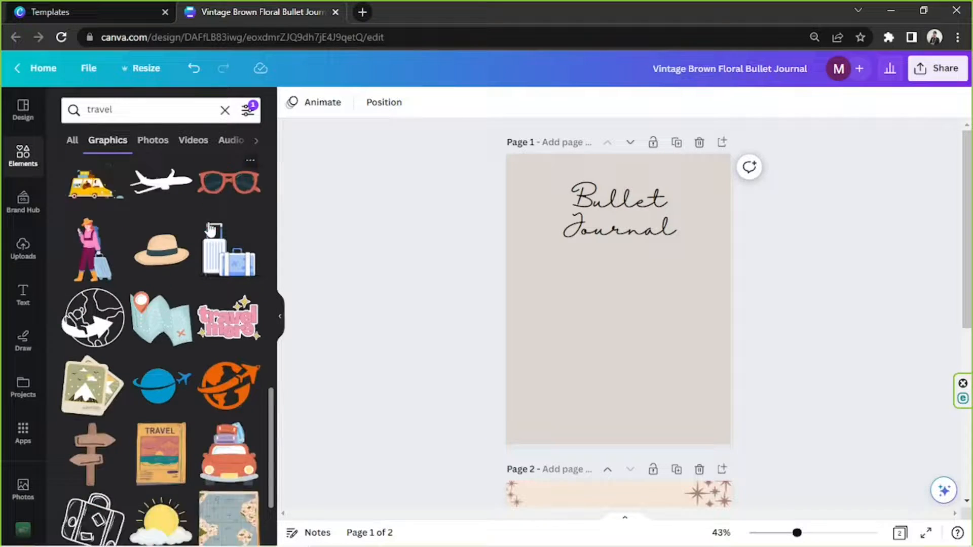
{"action": "scroll", "scroll_direction": "down", "scroll_amount": 3}
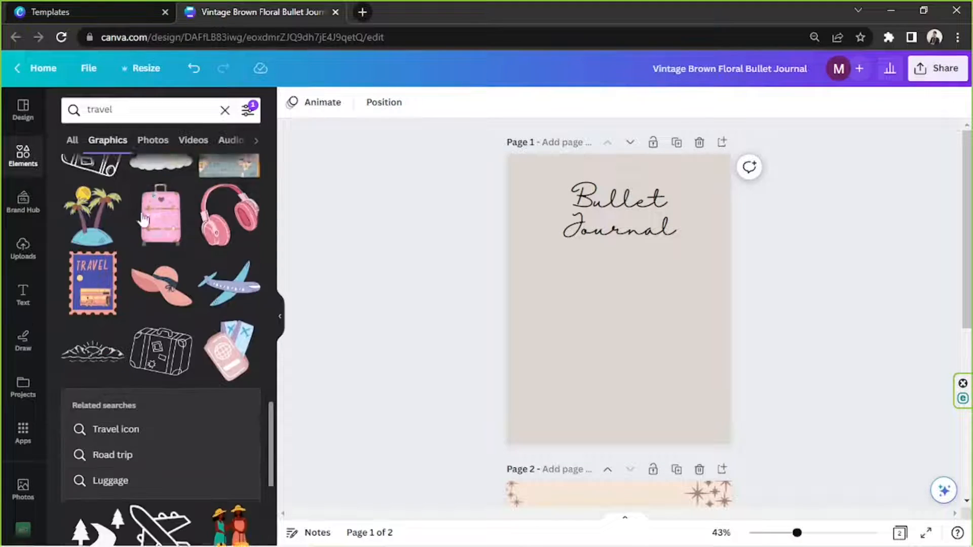
{"action": "scroll", "scroll_direction": "down", "scroll_amount": 3}
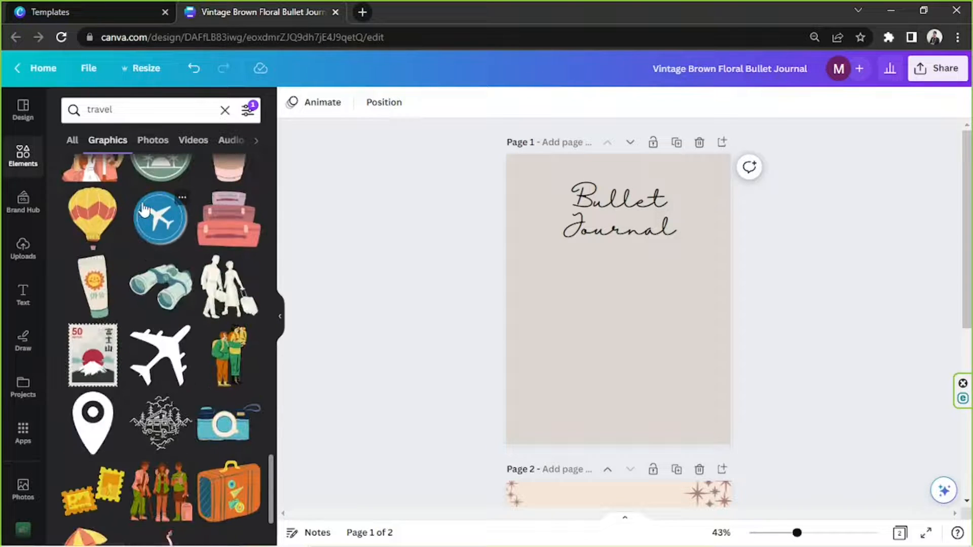
{"action": "type", "text": "camper van"}
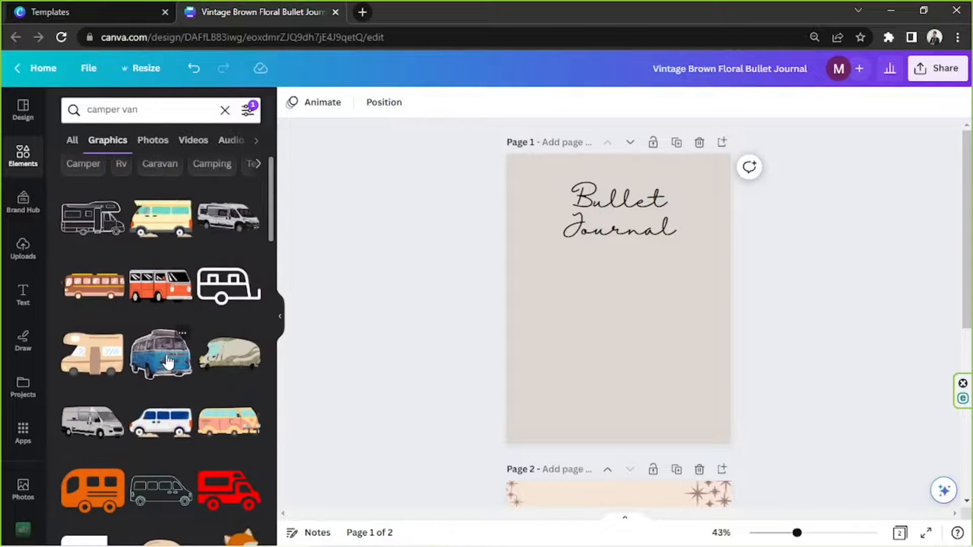
Add the blue camper van to the cover and tint the page background pale blue.
{"action": "left_click", "coordinate": [160, 354]}
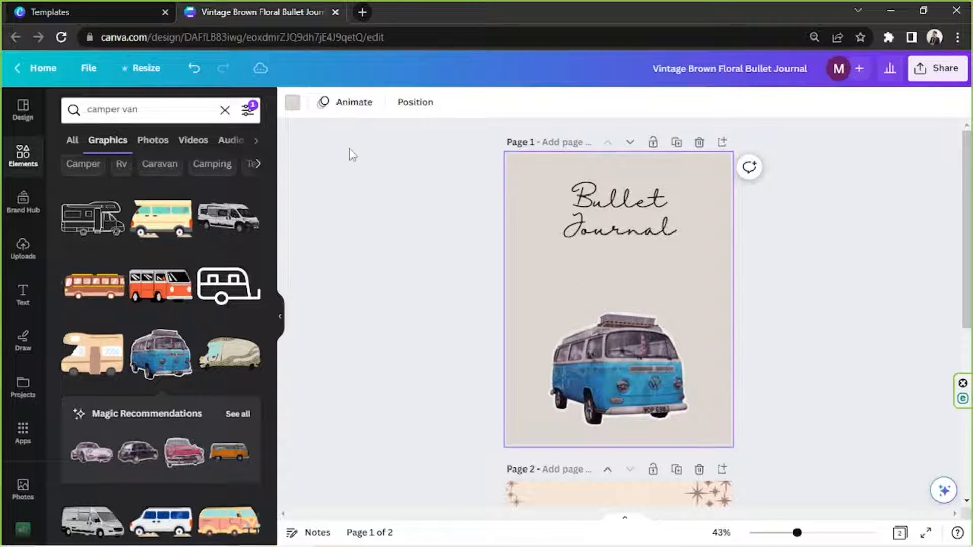
{"action": "left_click", "coordinate": [292, 103]}
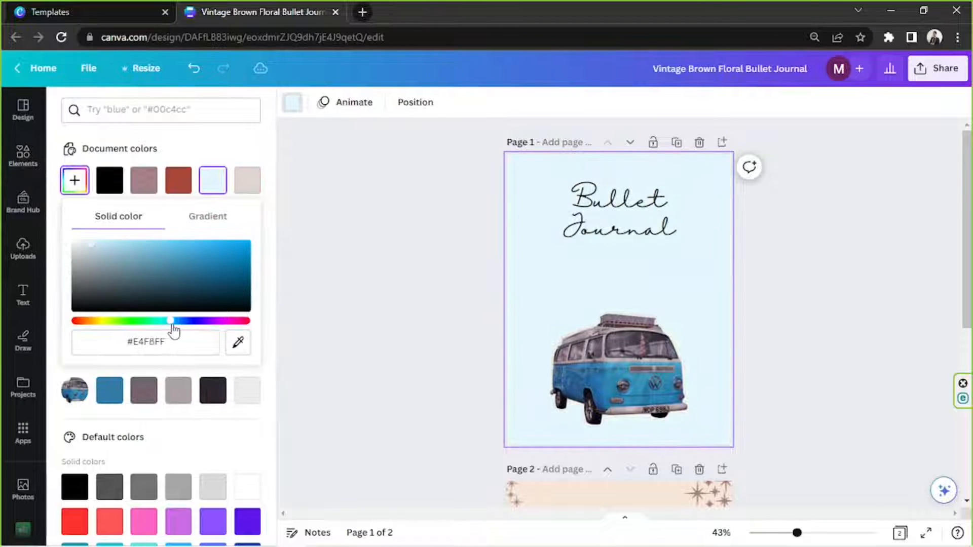
{"action": "left_click_drag", "start_coordinate": [176, 321], "coordinate": [152, 322]}
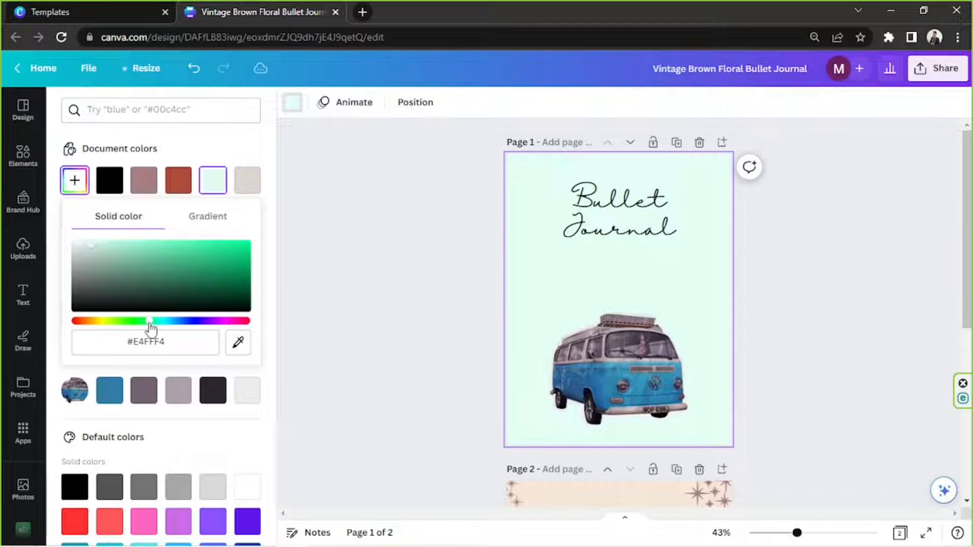
{"action": "left_click_drag", "start_coordinate": [152, 322], "coordinate": [168, 321]}
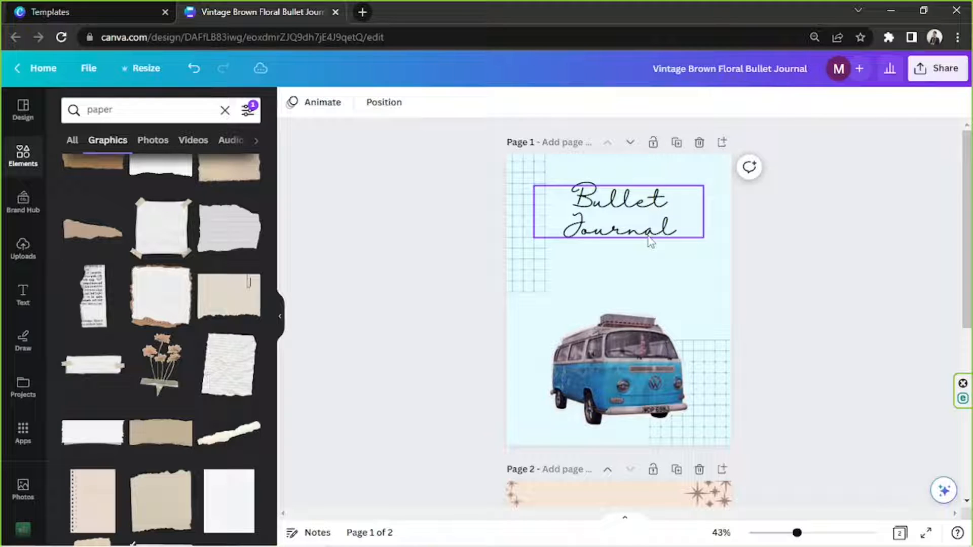
Remove a tan paper graphic, then set a 'paper' texture photo as the cover background.
{"action": "left_click", "coordinate": [621, 226]}
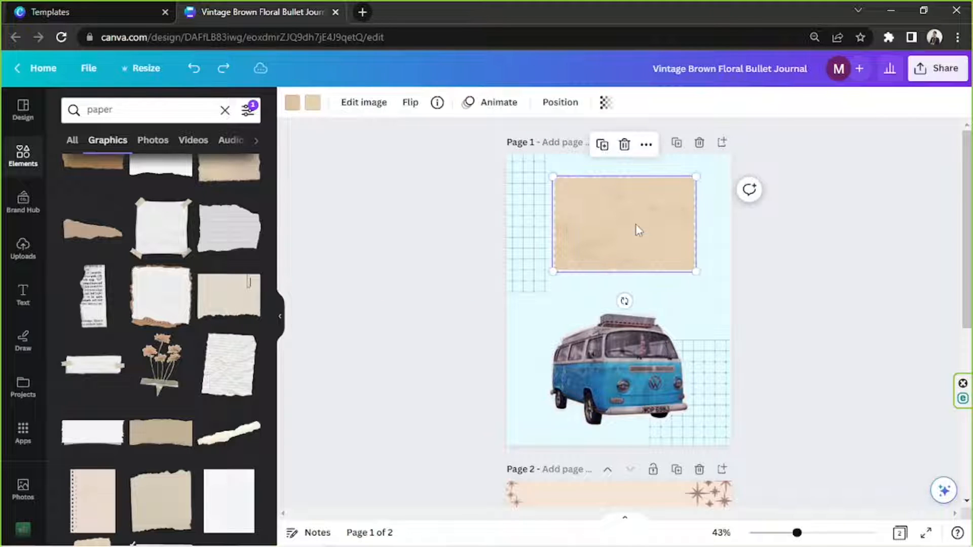
{"action": "right_click", "coordinate": [623, 226]}
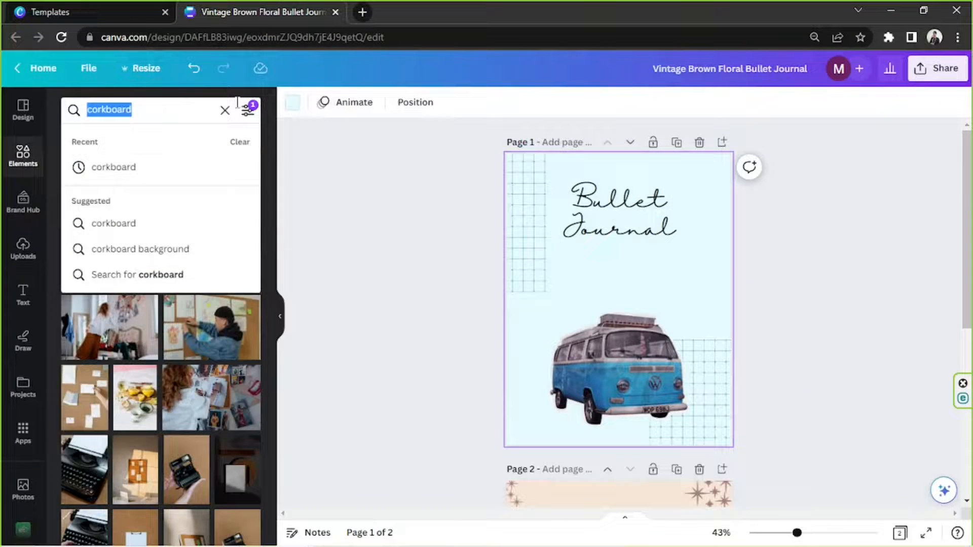
{"action": "type", "text": "paper"}
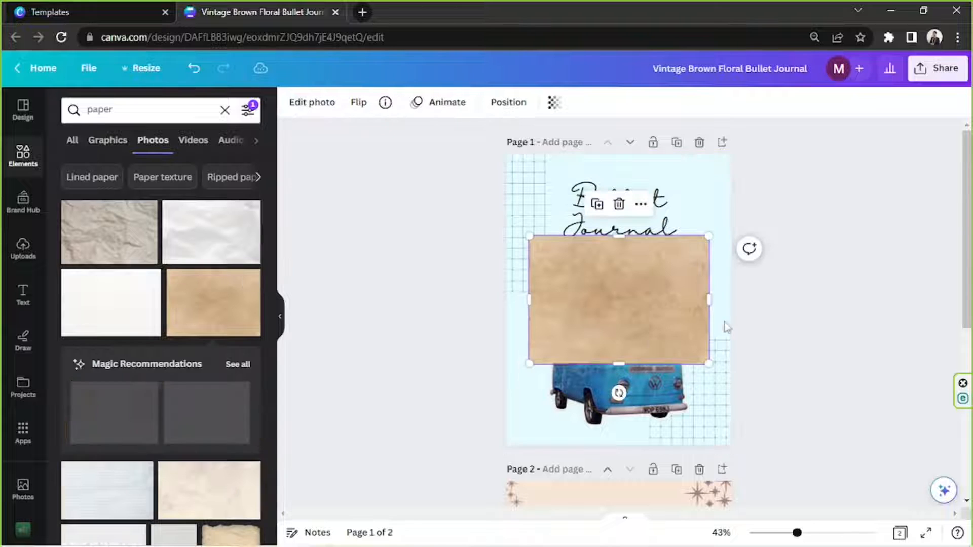
{"action": "right_click", "coordinate": [617, 302]}
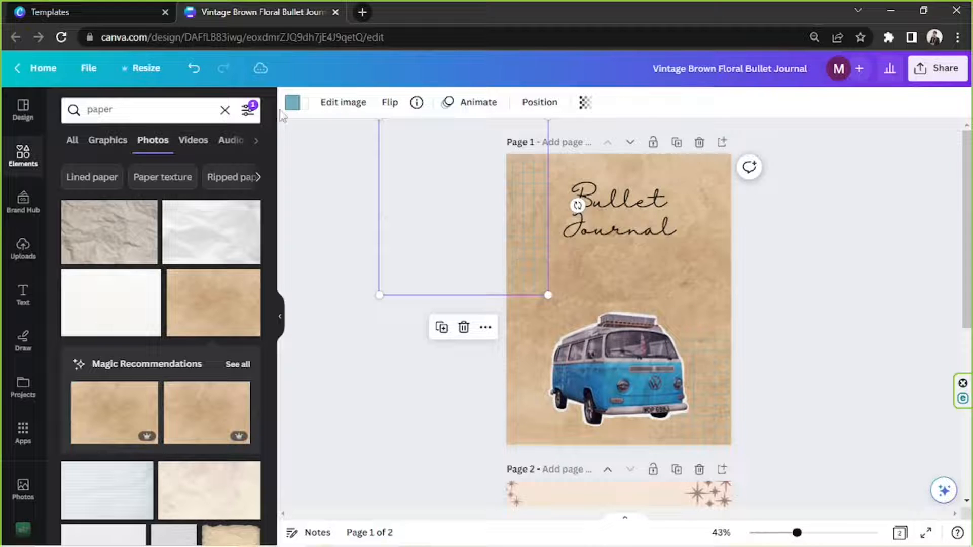
{"action": "left_click", "coordinate": [293, 102]}
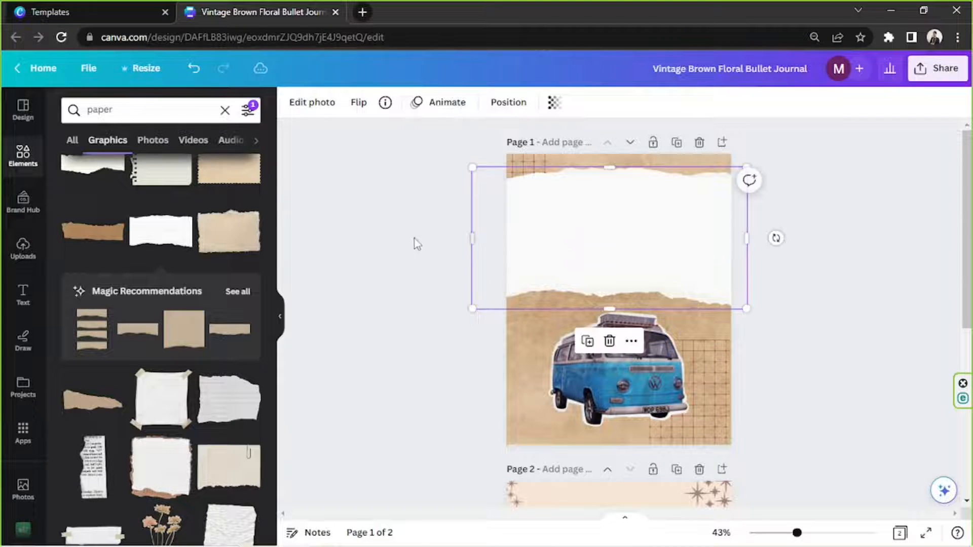
Send the torn white paper strip to the back behind the Bullet Journal title.
{"action": "left_click", "coordinate": [508, 102]}
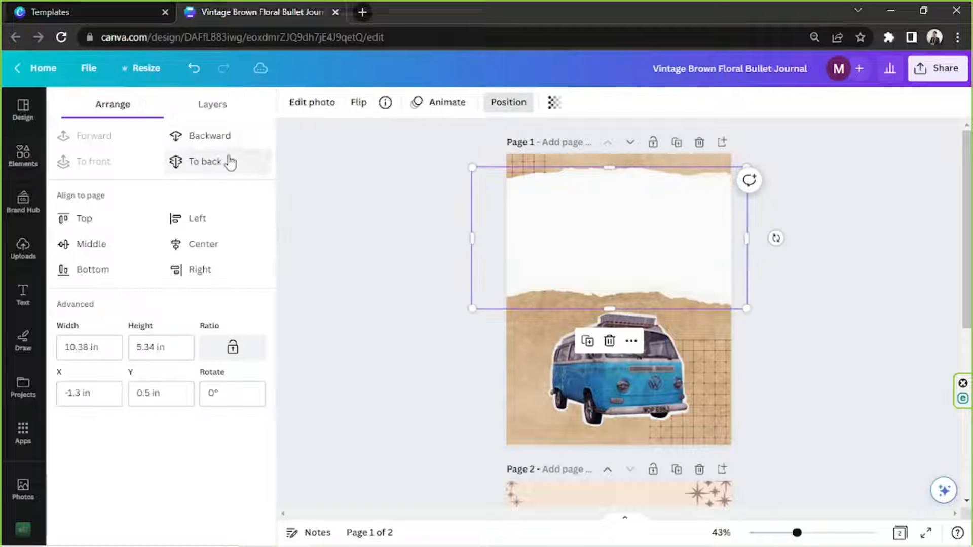
{"action": "left_click", "coordinate": [203, 161]}
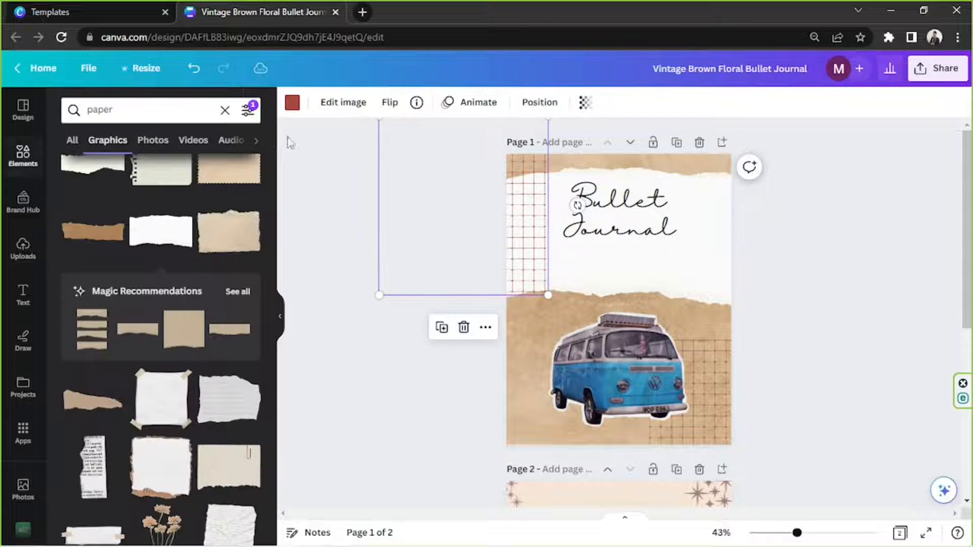
{"action": "left_click", "coordinate": [539, 102]}
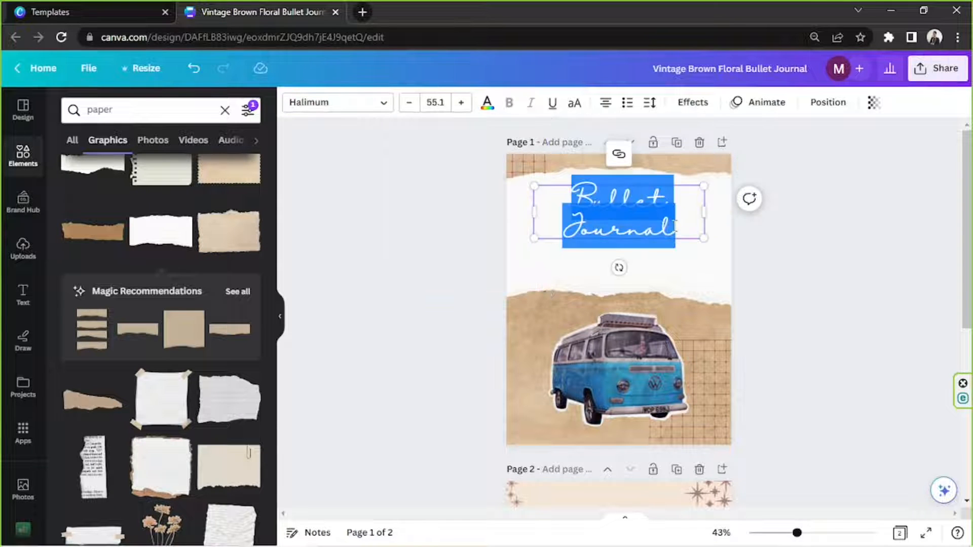
Retype the first title word as 'Travel' and open its font choices for an uppercase sans-serif.
{"action": "type", "text": "Travel"}
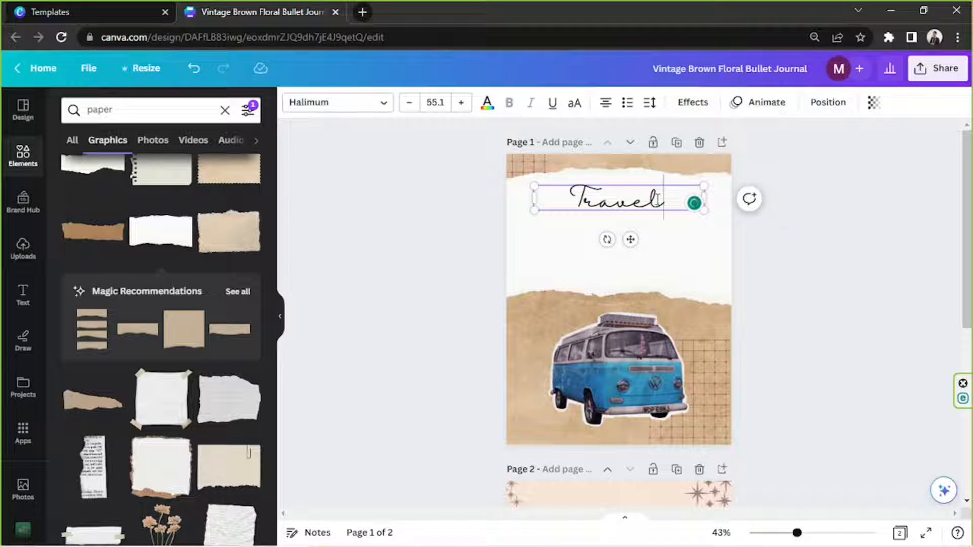
{"action": "scroll", "scroll_direction": "down", "scroll_amount": 3}
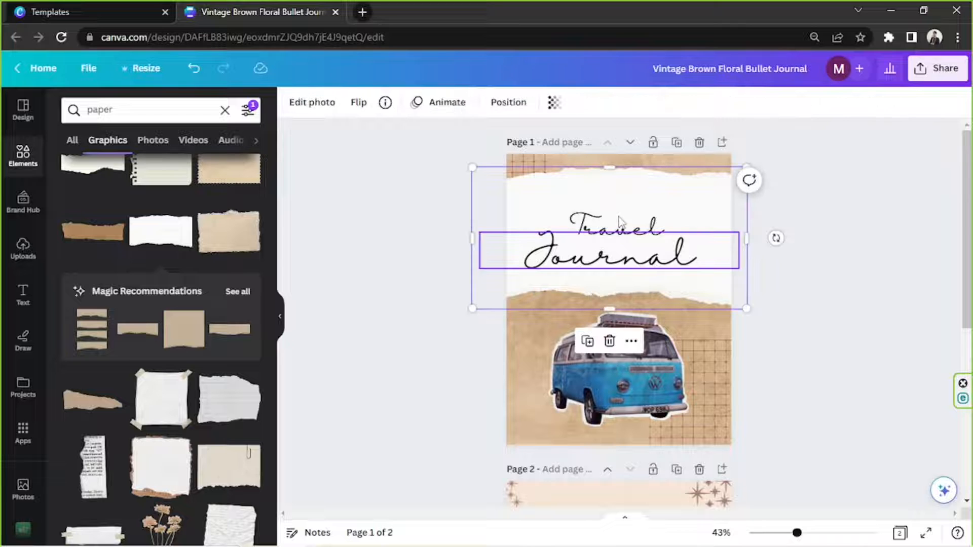
{"action": "left_click", "coordinate": [608, 251]}
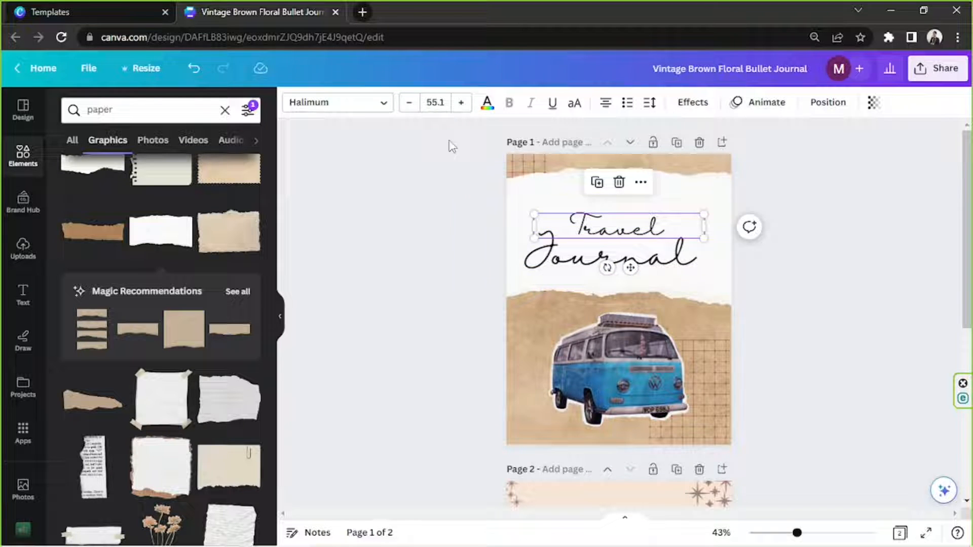
{"action": "left_click", "coordinate": [336, 101]}
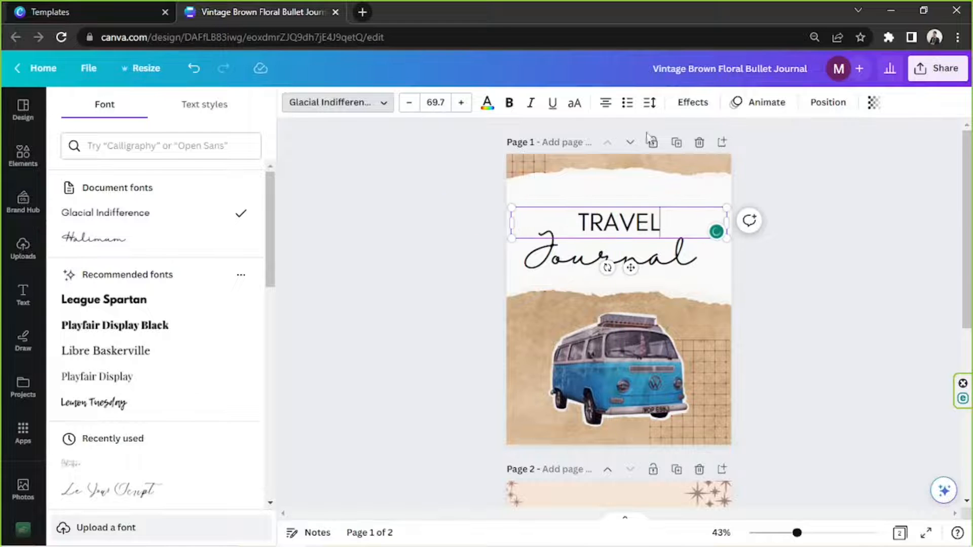
Widen TRAVEL's letter spacing and centre it above the script Journal.
{"action": "left_click", "coordinate": [649, 103]}
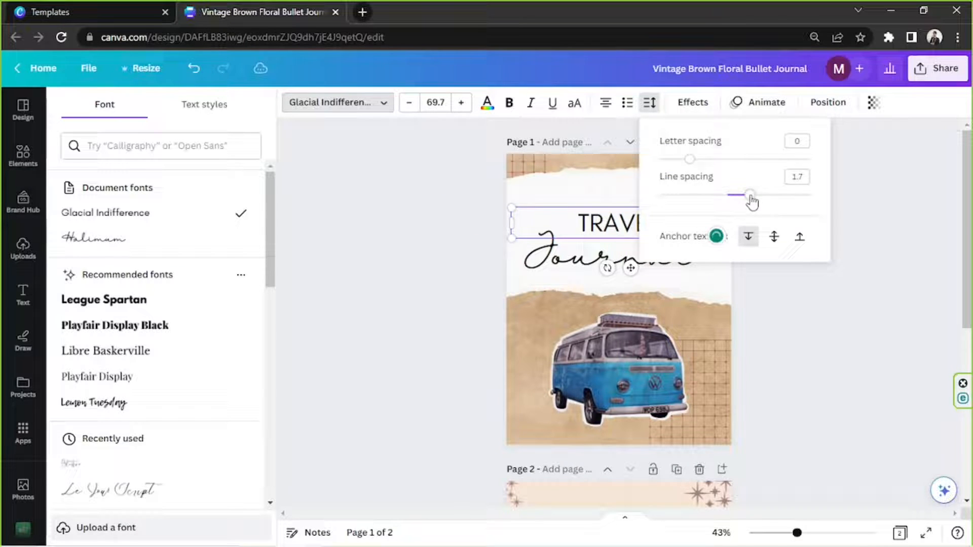
{"action": "left_click_drag", "start_coordinate": [690, 159], "coordinate": [770, 159]}
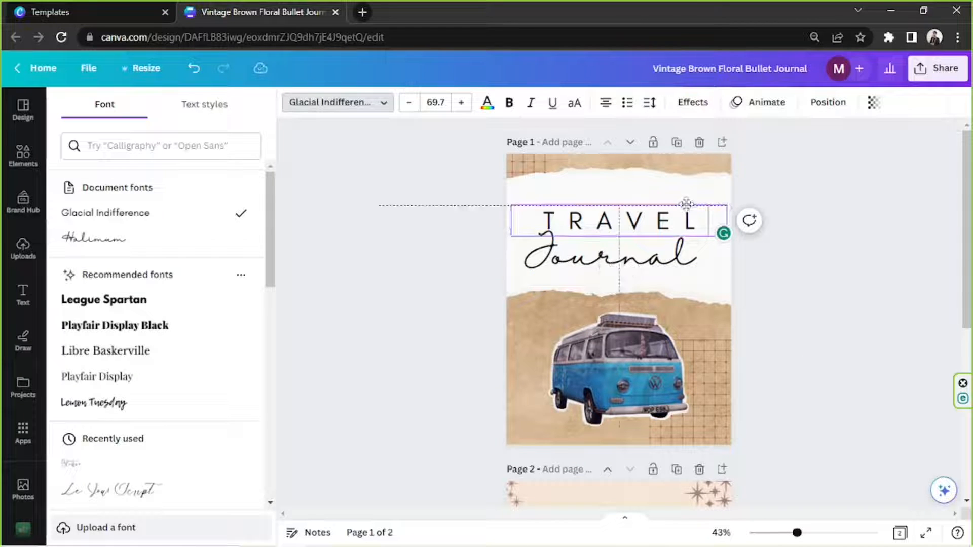
{"action": "left_click_drag", "start_coordinate": [719, 206], "coordinate": [705, 209]}
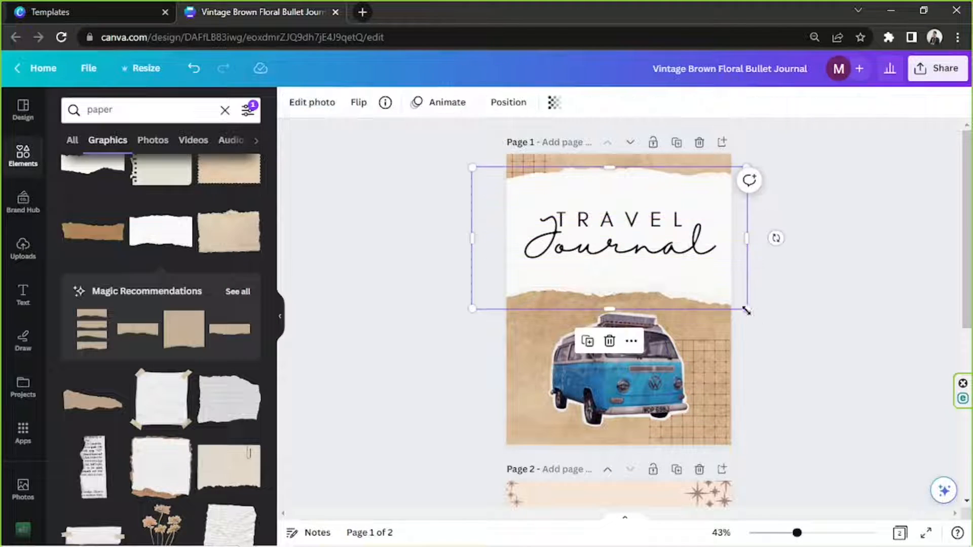
Layer the script 'my' behind the title and recolour TRAVEL light brown from the photo colours.
{"action": "left_click", "coordinate": [617, 239]}
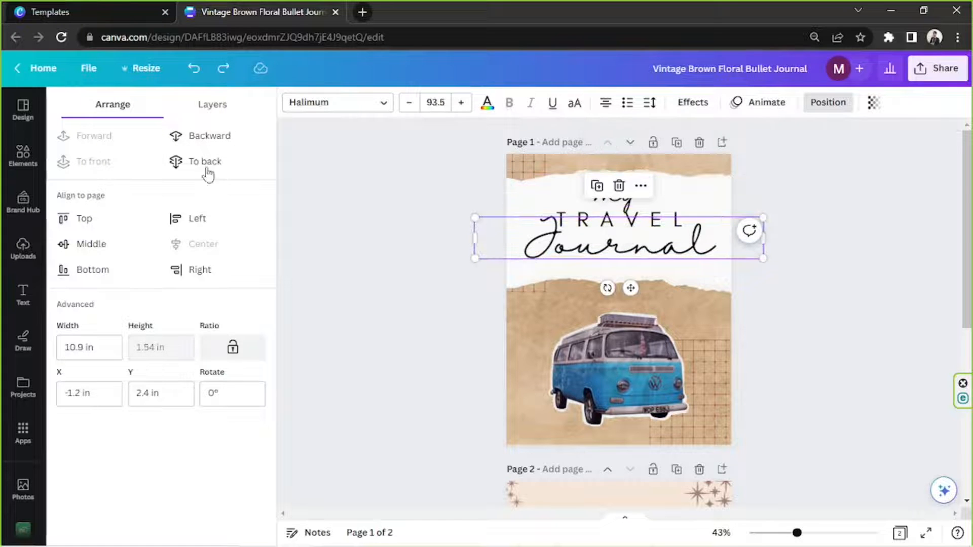
{"action": "left_click", "coordinate": [23, 155]}
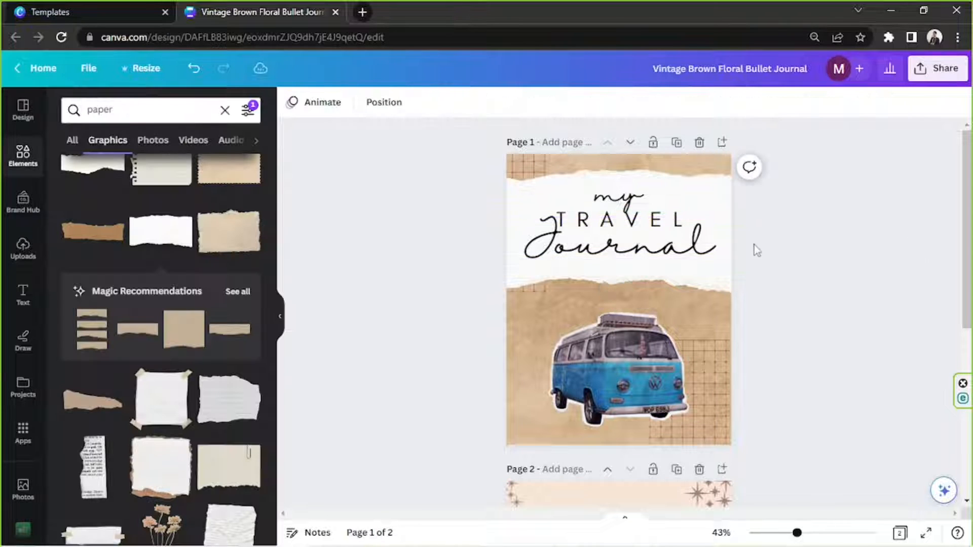
{"action": "left_click", "coordinate": [618, 219]}
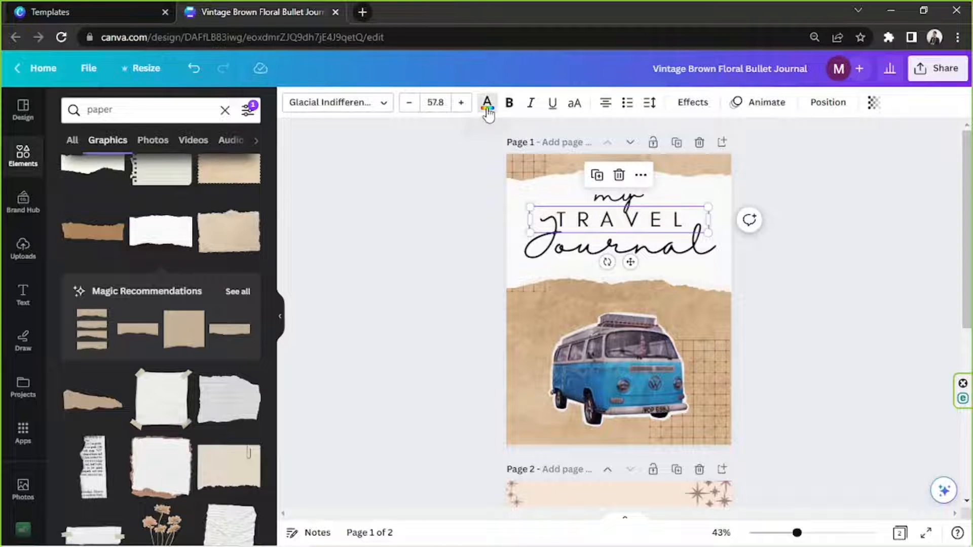
{"action": "left_click", "coordinate": [487, 102]}
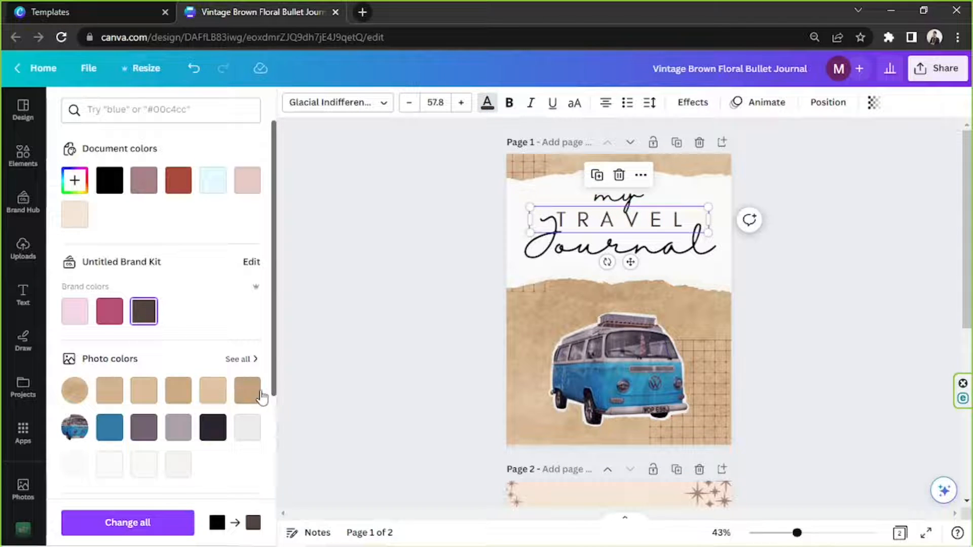
{"action": "left_click", "coordinate": [247, 391]}
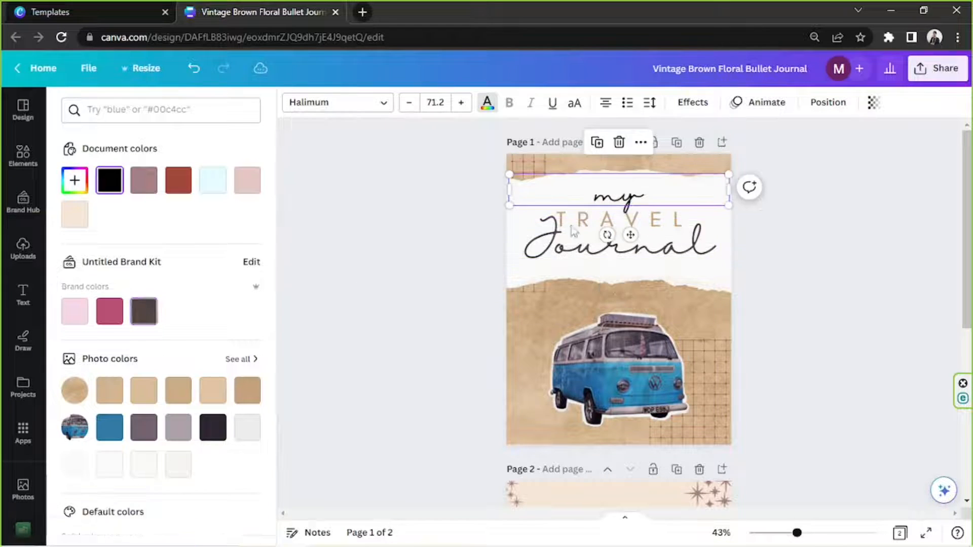
Search Elements for 'paper' to find more cover graphics.
{"action": "left_click", "coordinate": [143, 312]}
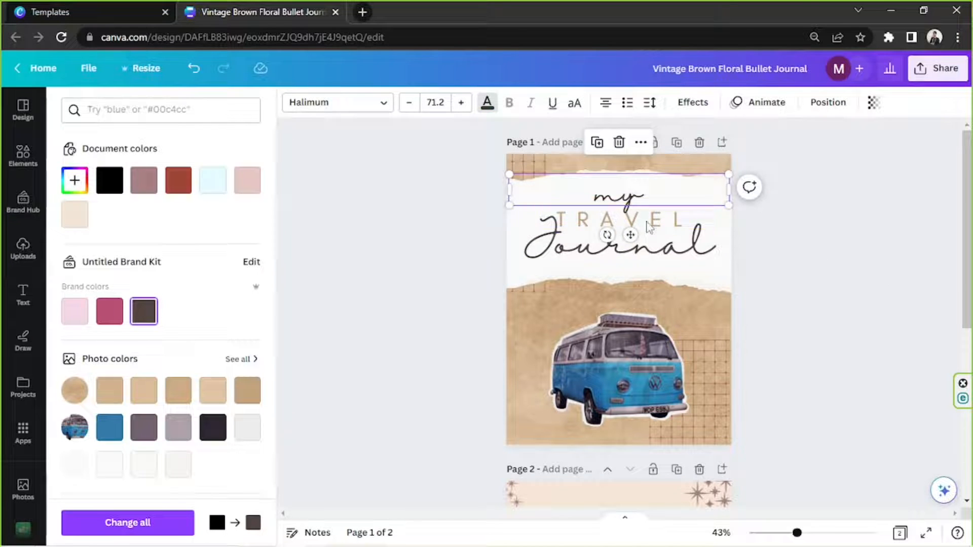
{"action": "type", "text": "paper"}
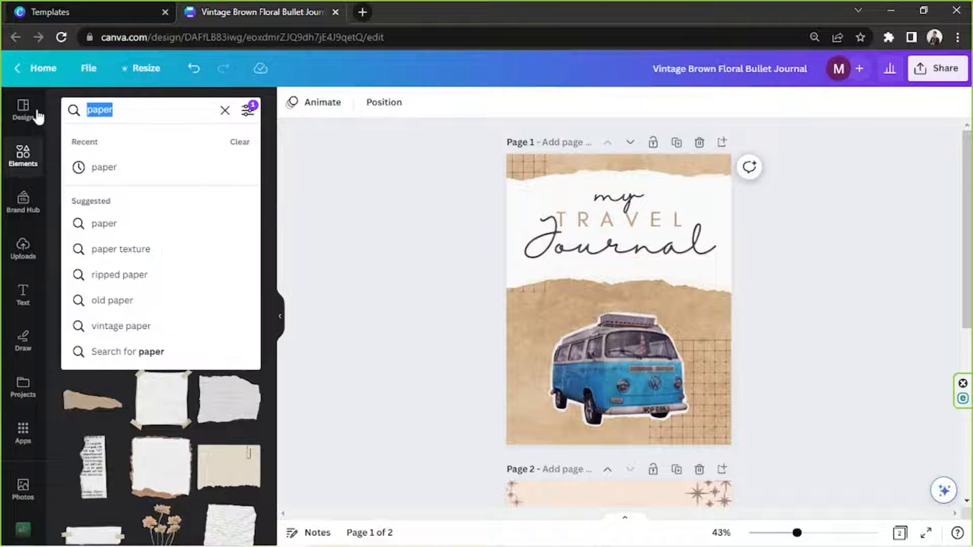
{"action": "mouse_move", "coordinate": [23, 106]}
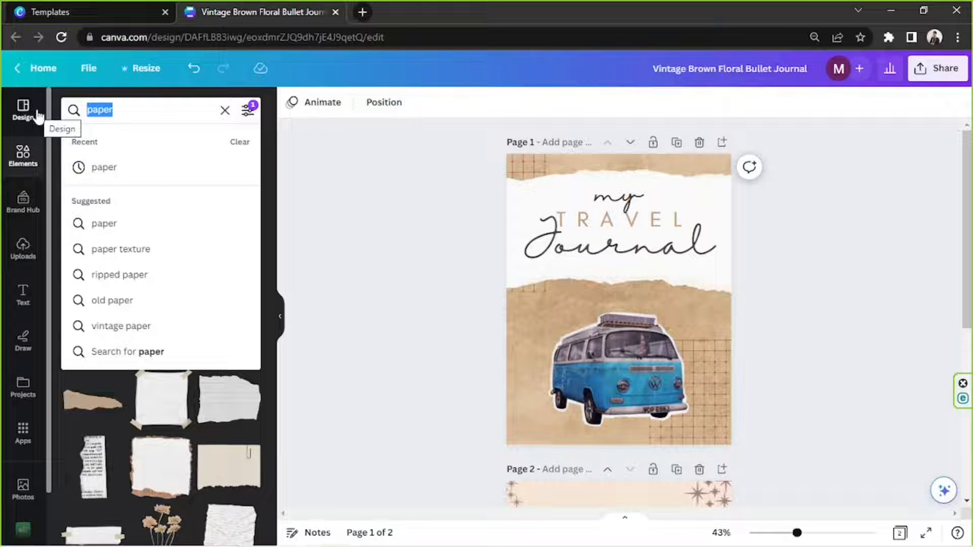
Search Elements for 'broken lines' and 'airplane' and add dashed route lines to the cover.
{"action": "type", "text": "travel"}
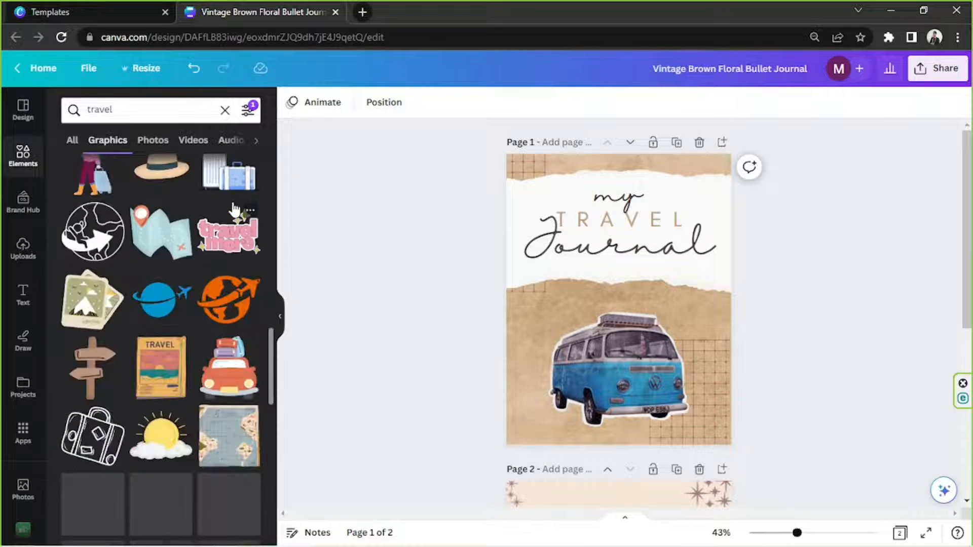
{"action": "type", "text": "broken lines"}
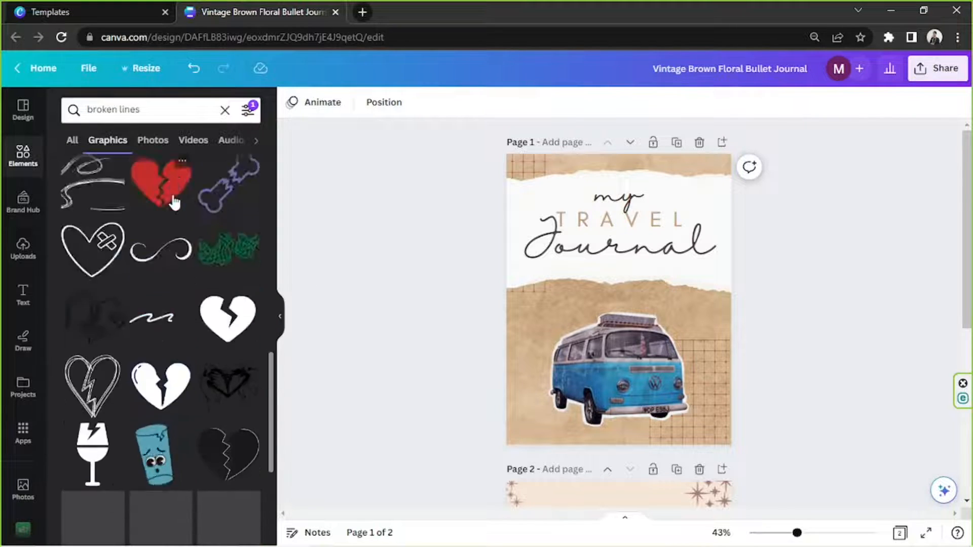
{"action": "type", "text": "airp"}
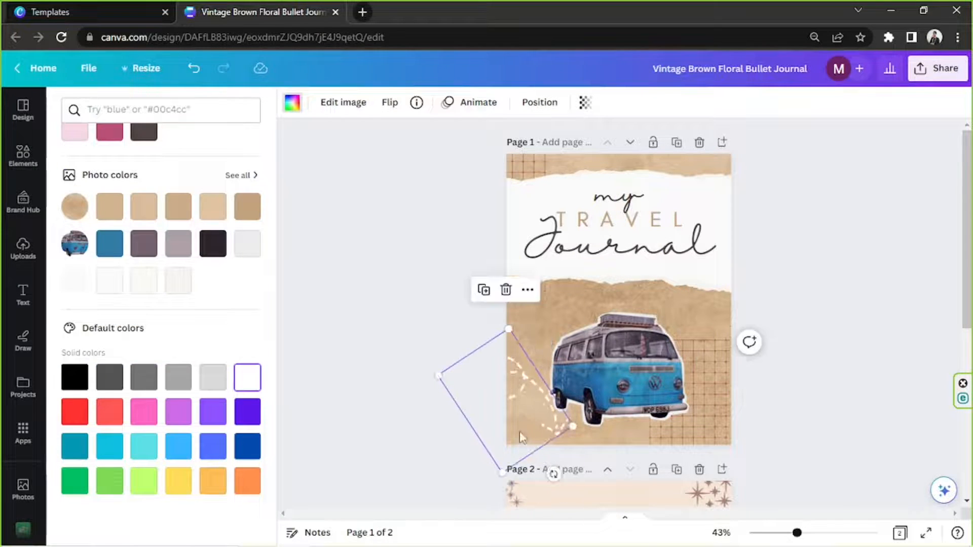
{"action": "type", "text": "airplane"}
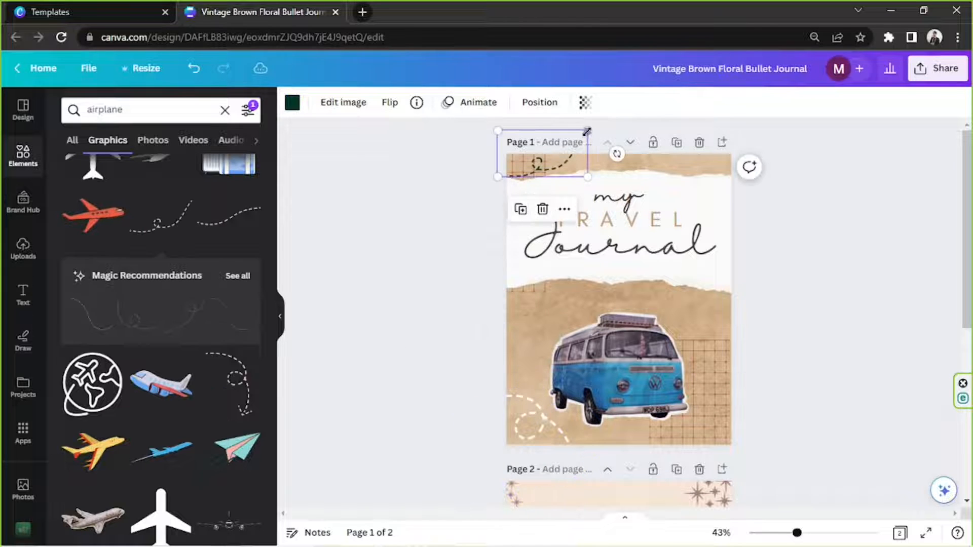
{"action": "left_click", "coordinate": [292, 103]}
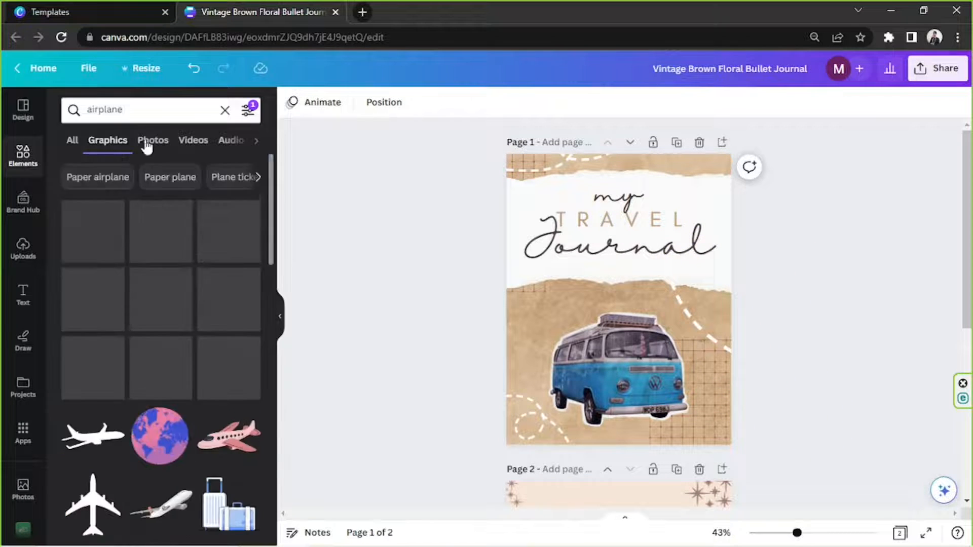
Add splash graphics around the camper van and make them white.
{"action": "type", "text": "splash"}
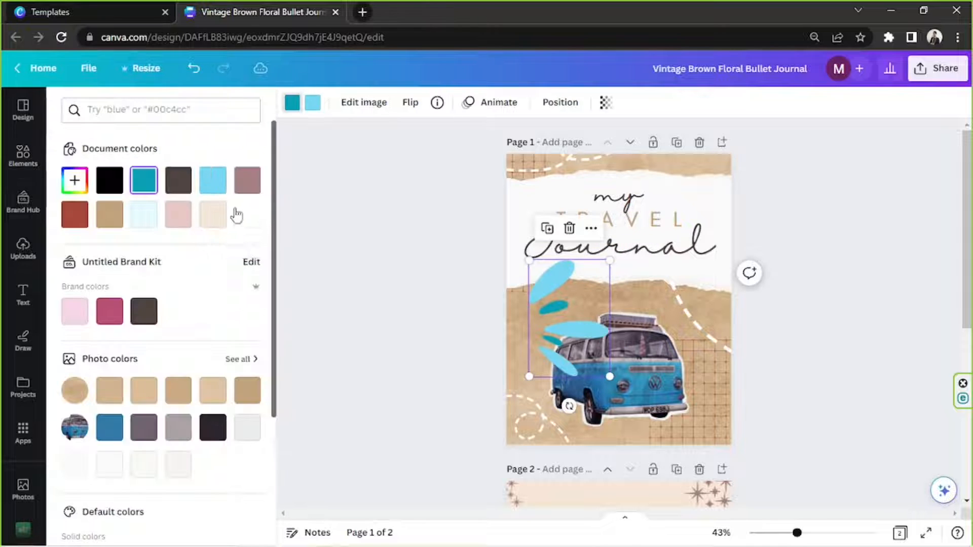
{"action": "left_click", "coordinate": [247, 214]}
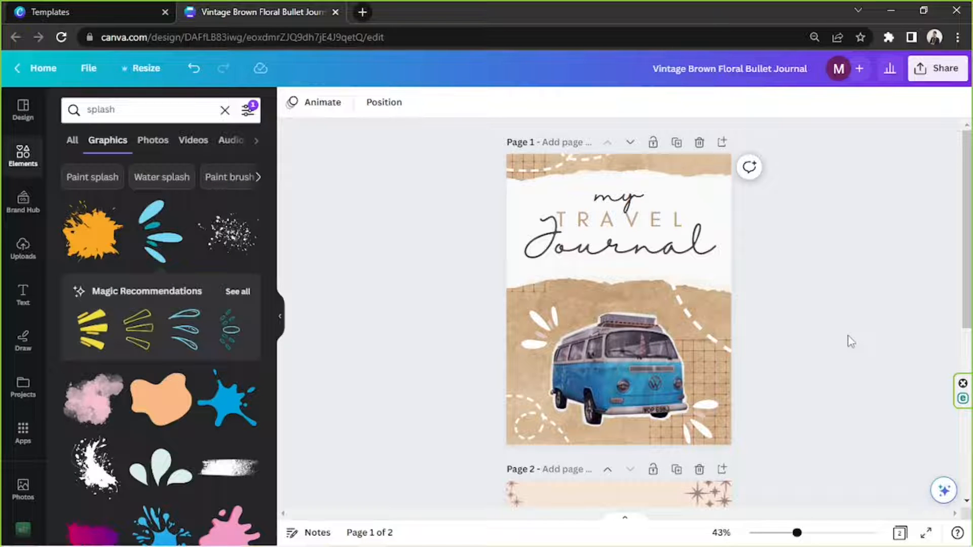
{"action": "mouse_move", "coordinate": [382, 283]}
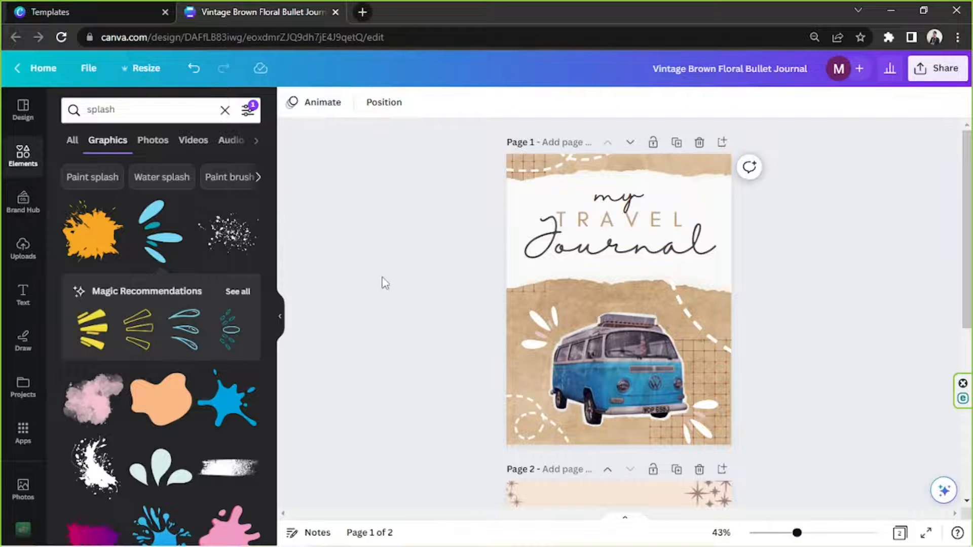
{"action": "mouse_move", "coordinate": [875, 246]}
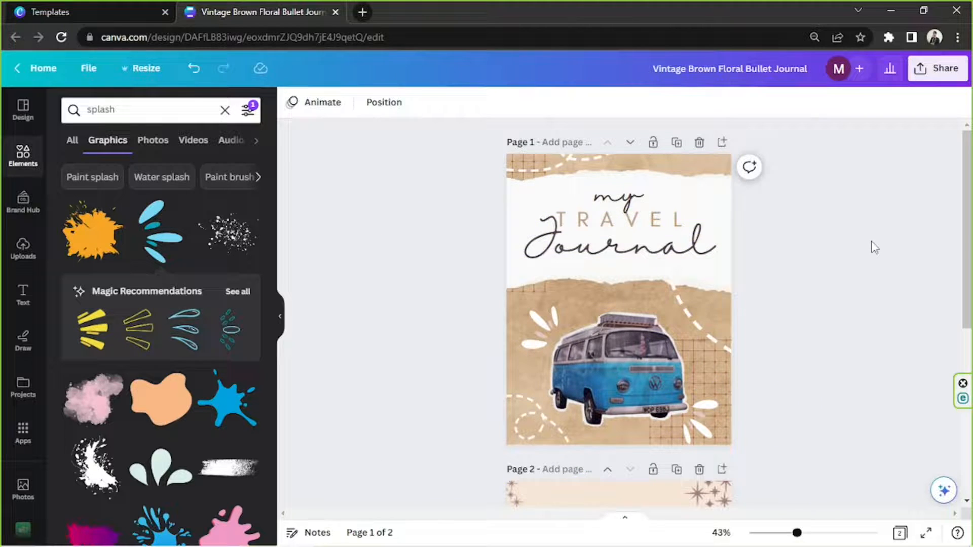
{"action": "scroll", "scroll_direction": "down", "scroll_amount": 3}
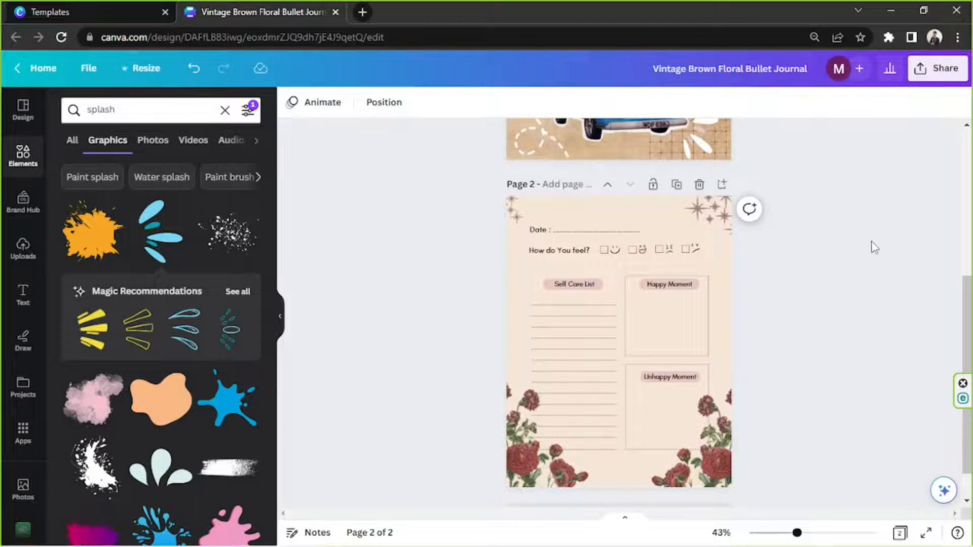
Delete the rose and sparkle graphics from page 2, leaving a plain cream page.
{"action": "left_click", "coordinate": [569, 272]}
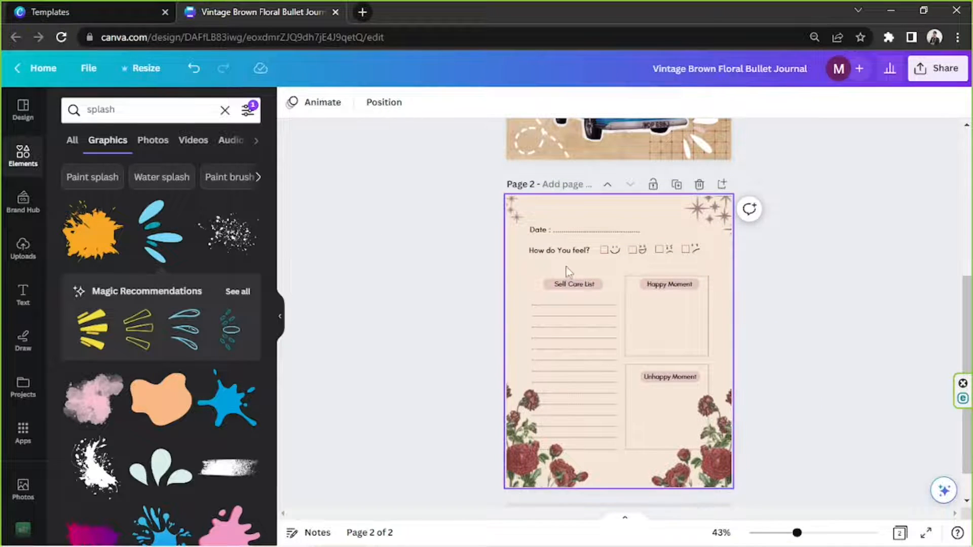
{"action": "left_click", "coordinate": [549, 459]}
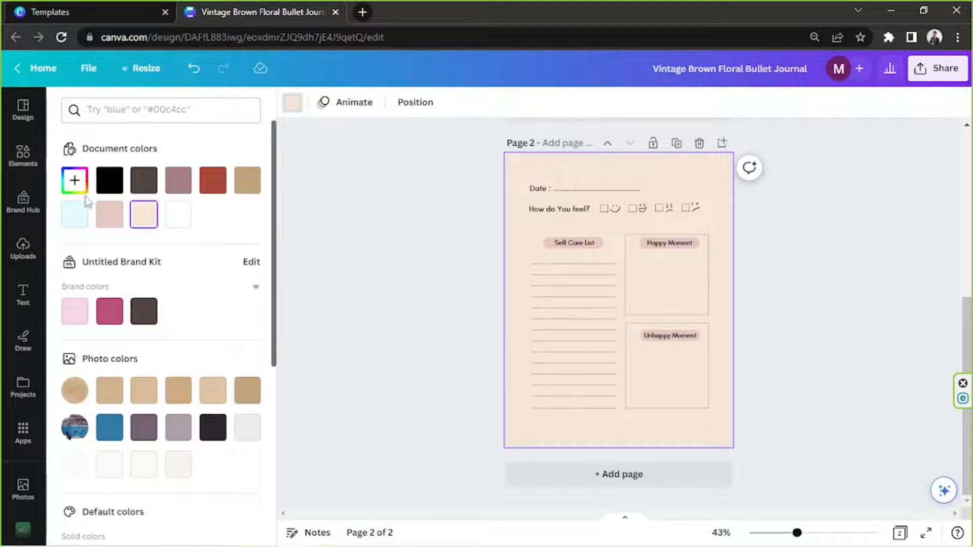
{"action": "left_click", "coordinate": [74, 181]}
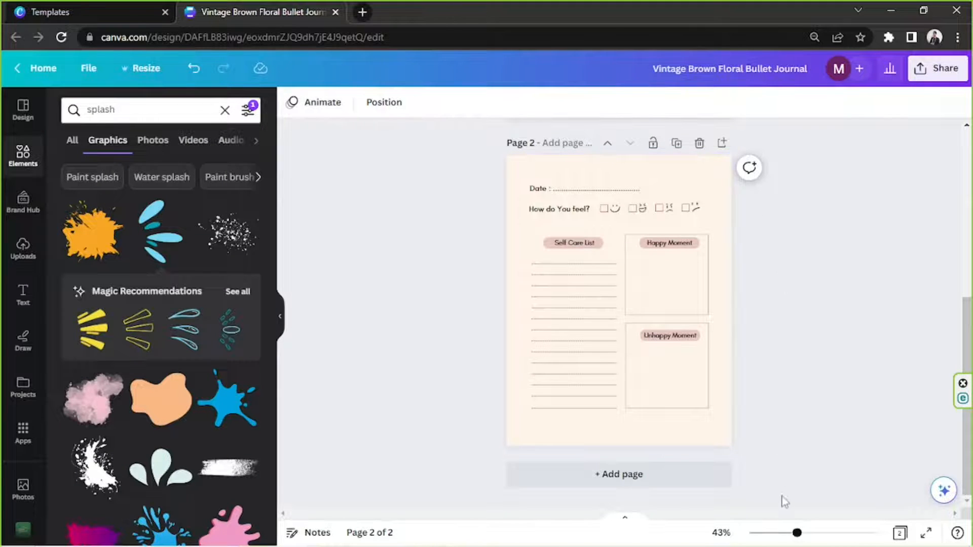
{"action": "left_click_drag", "start_coordinate": [798, 533], "coordinate": [844, 532]}
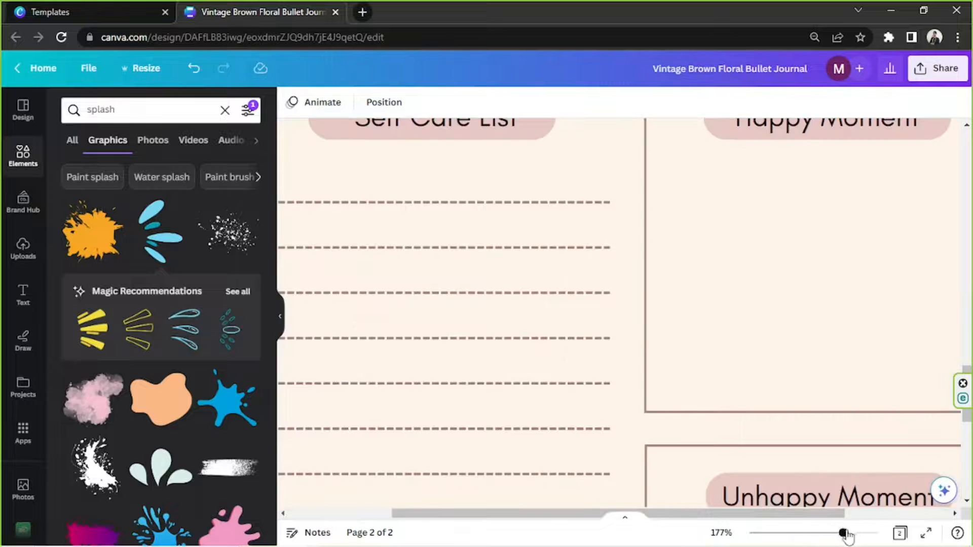
Remove the dotted lines under the Self Care List heading on page 2.
{"action": "left_click_drag", "start_coordinate": [845, 533], "coordinate": [812, 532]}
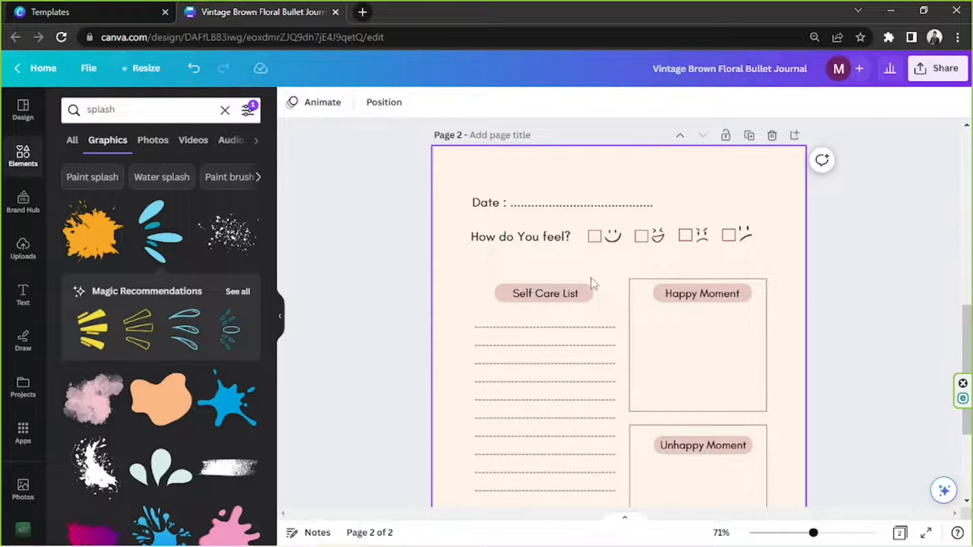
{"action": "left_click", "coordinate": [520, 236]}
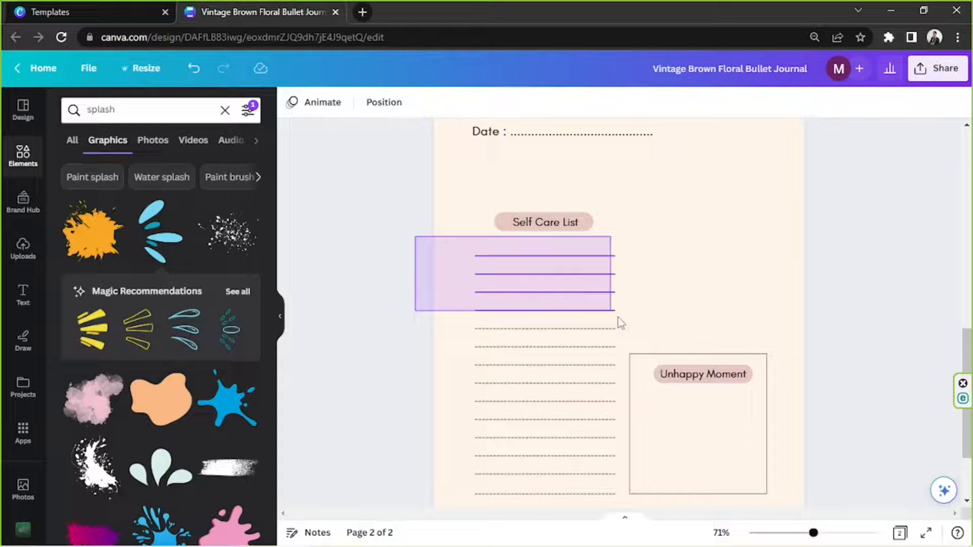
{"action": "left_click", "coordinate": [545, 222]}
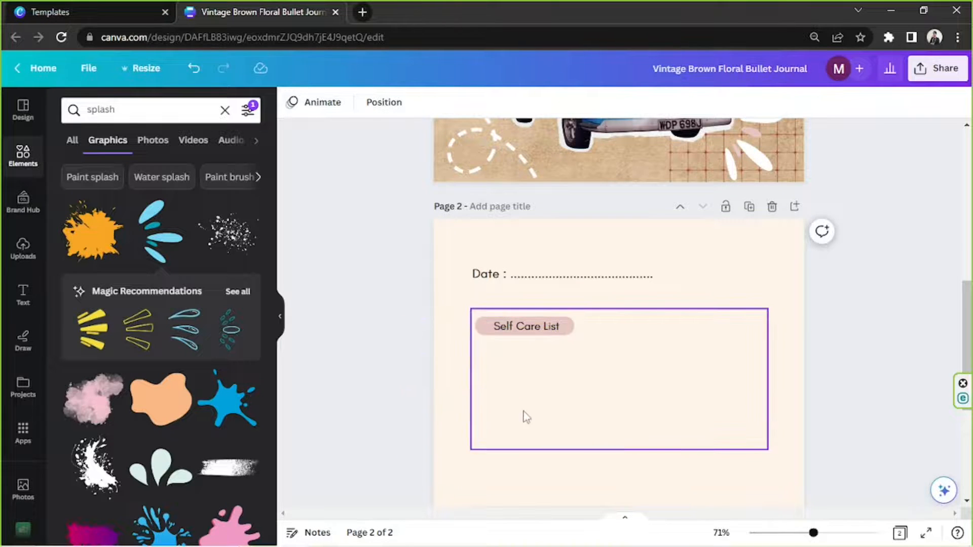
Check the empty box's Position settings and zoom in on the Self Care List area.
{"action": "left_click", "coordinate": [527, 325]}
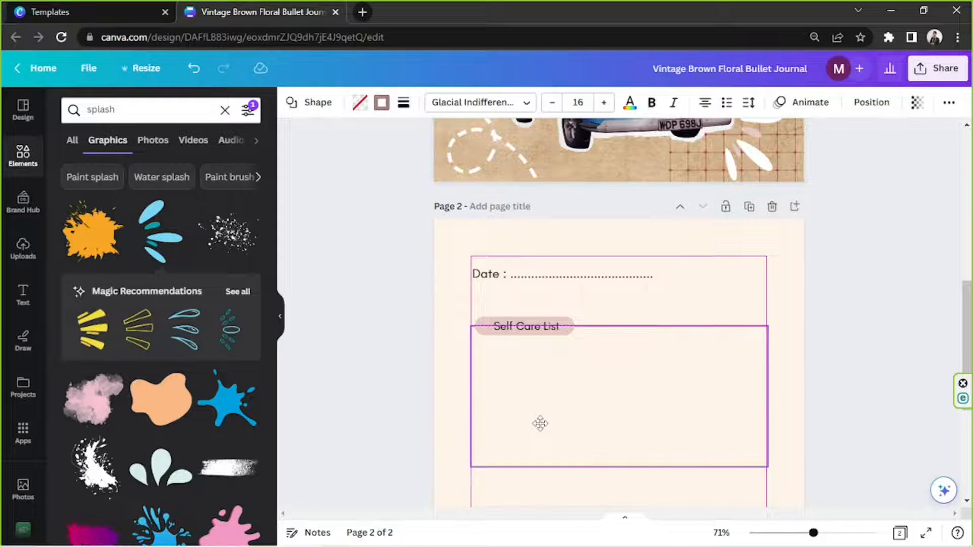
{"action": "scroll", "scroll_direction": "down", "scroll_amount": 3}
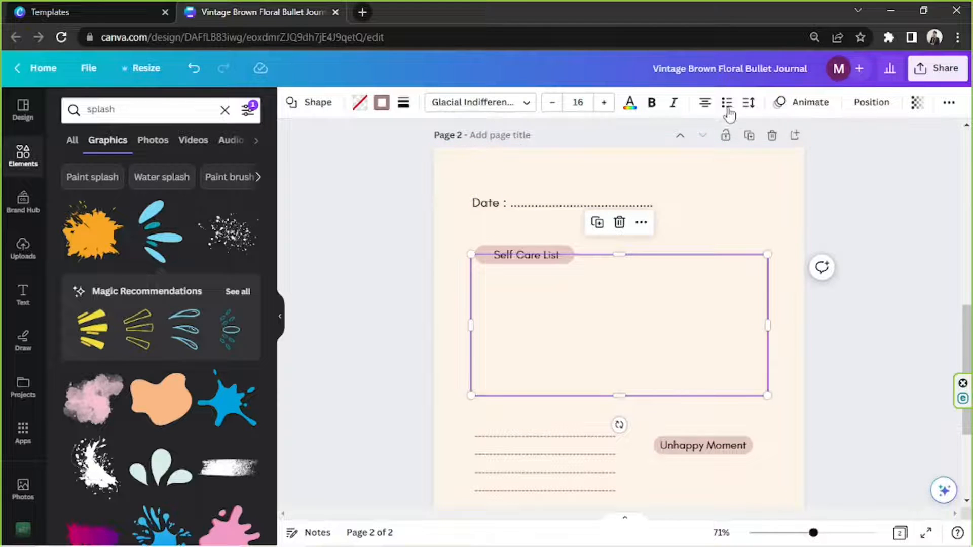
{"action": "left_click", "coordinate": [871, 103]}
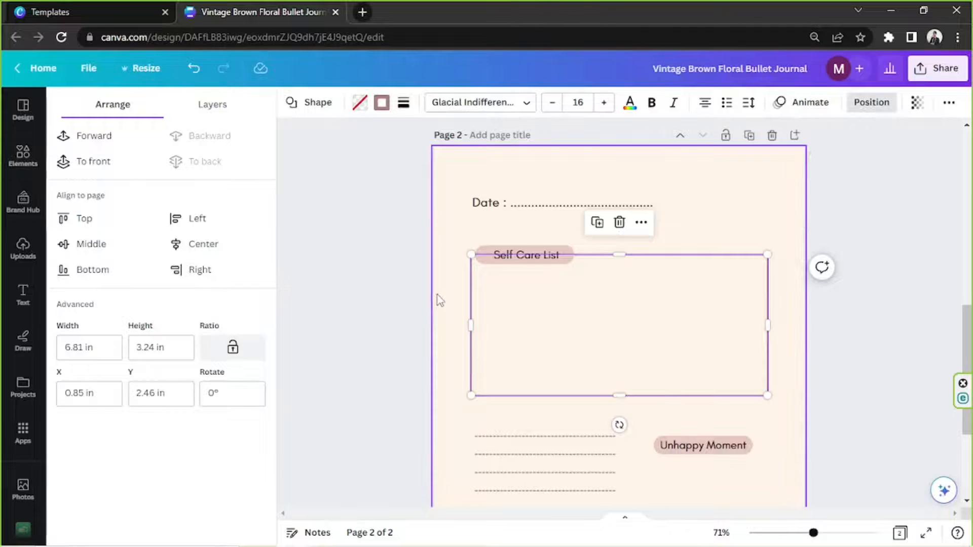
{"action": "left_click", "coordinate": [825, 348]}
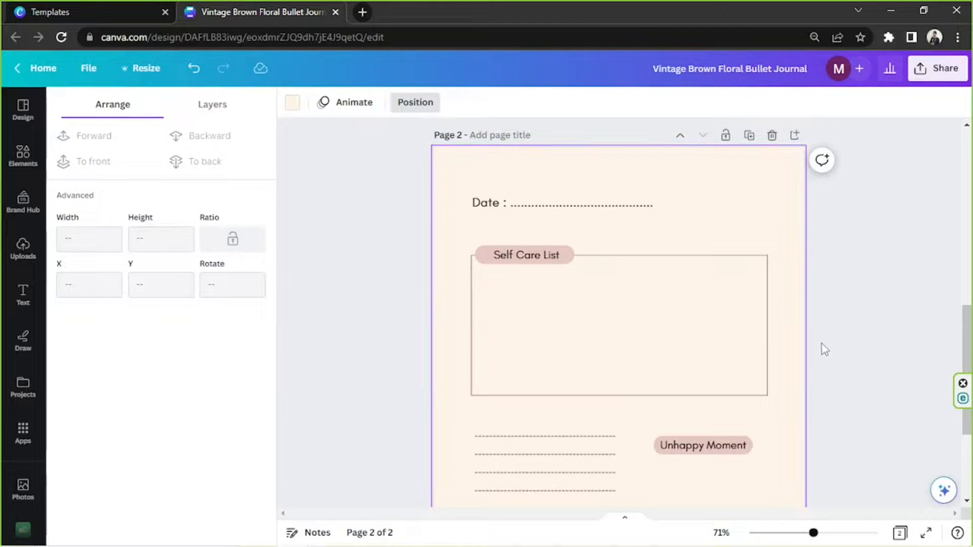
{"action": "left_click_drag", "start_coordinate": [814, 532], "coordinate": [831, 532]}
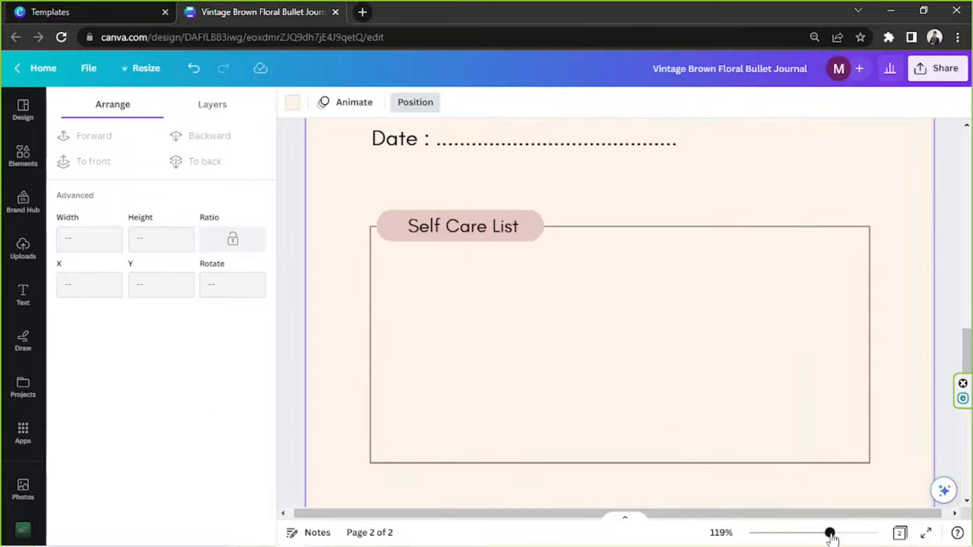
Replace the Self Care List label text with 'Travel Pics'.
{"action": "left_click", "coordinate": [459, 226]}
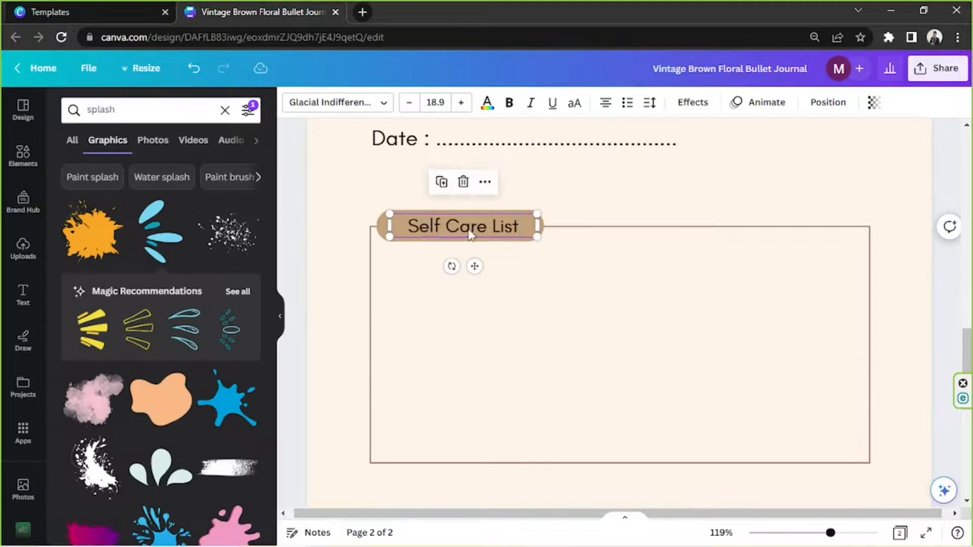
{"action": "double_click", "coordinate": [462, 226]}
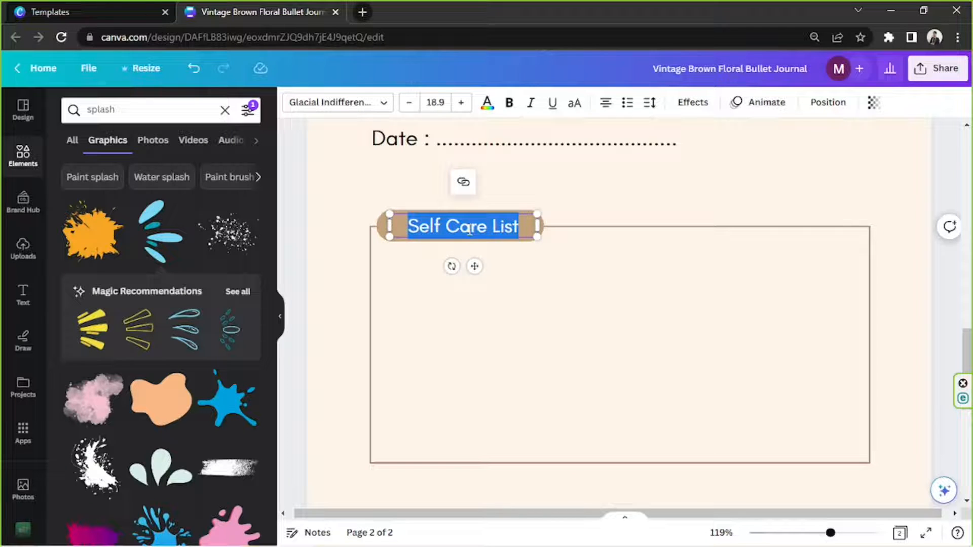
{"action": "type", "text": "Travel Pics <3"}
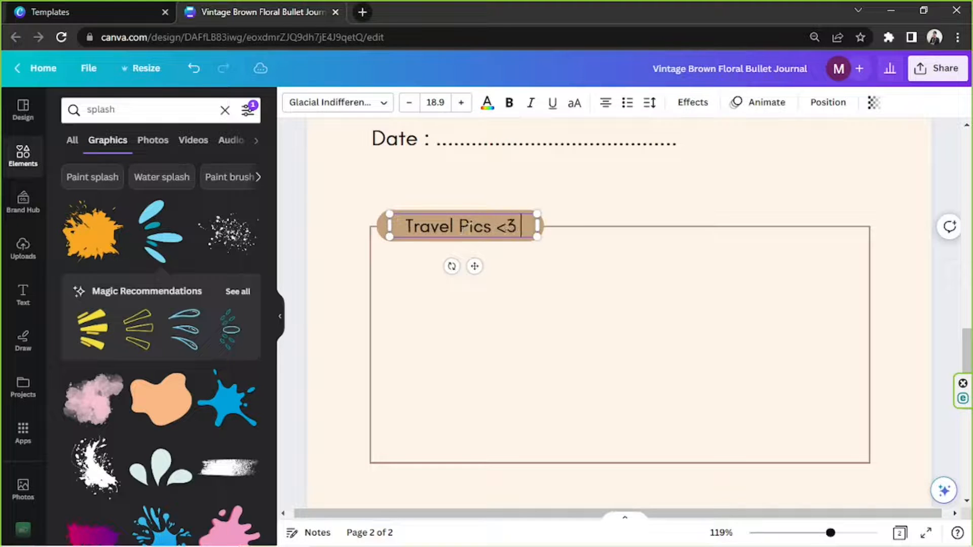
{"action": "key", "text": "Backspace"}
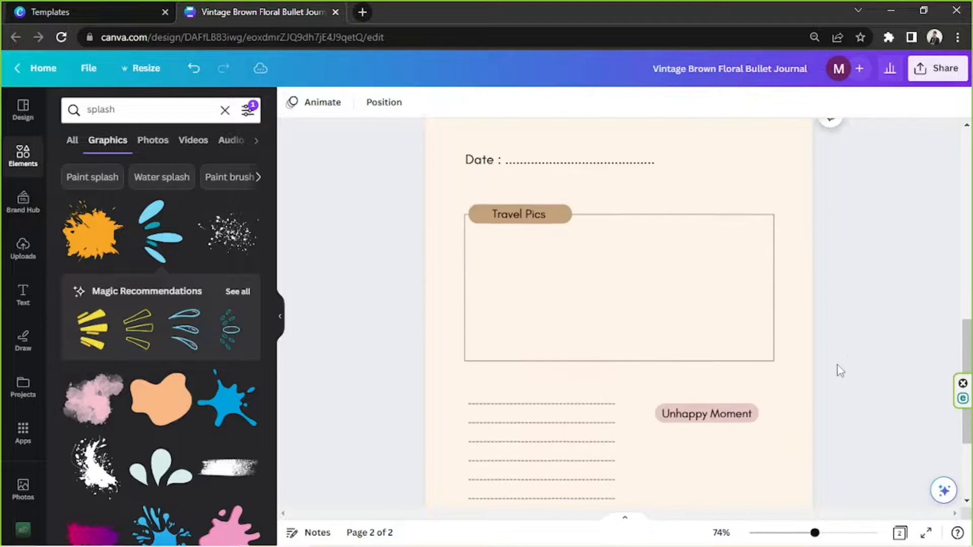
Move the Unhappy Moment label above the dotted lines and retype it as 'My thoughts...'.
{"action": "scroll", "scroll_direction": "down", "scroll_amount": 3}
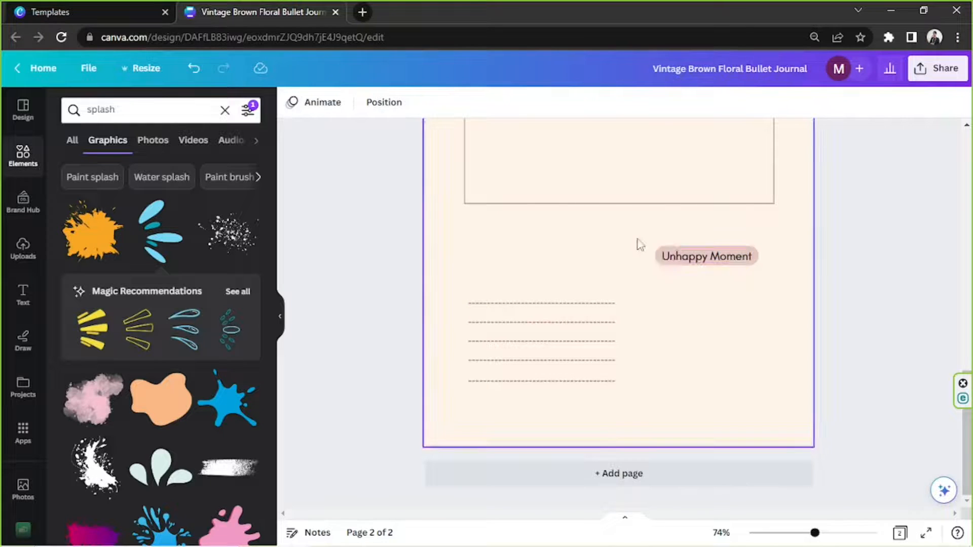
{"action": "left_click_drag", "start_coordinate": [707, 257], "coordinate": [520, 282]}
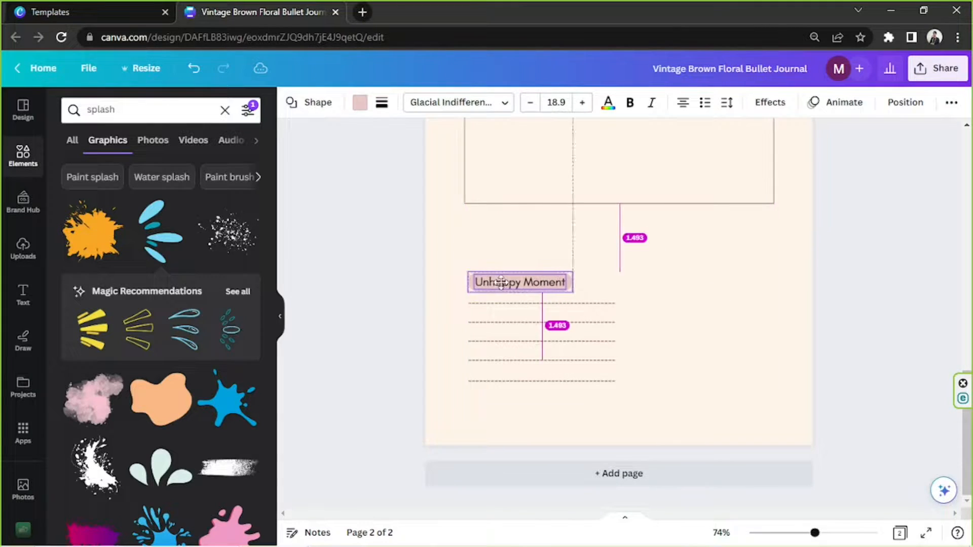
{"action": "left_click", "coordinate": [655, 213]}
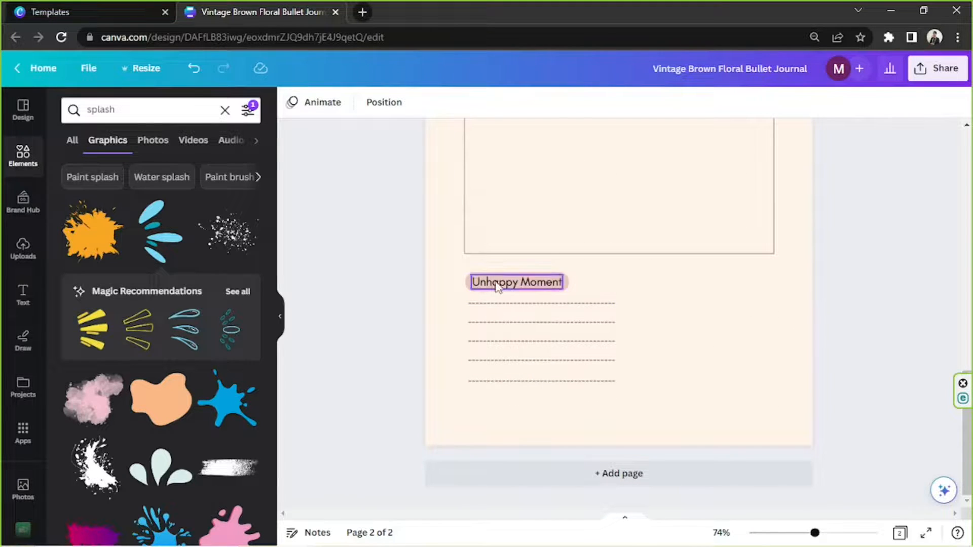
{"action": "type", "text": "My"}
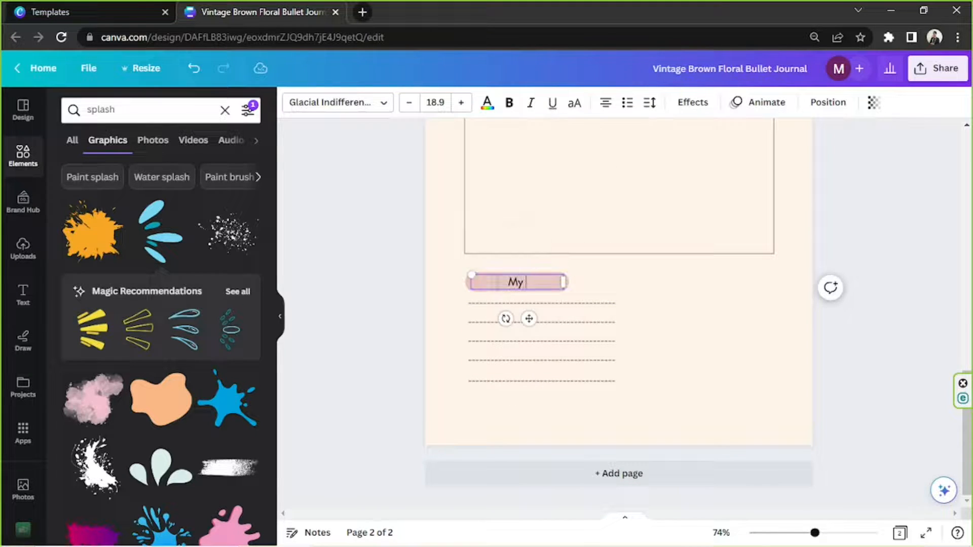
{"action": "type", "text": "thoughts..."}
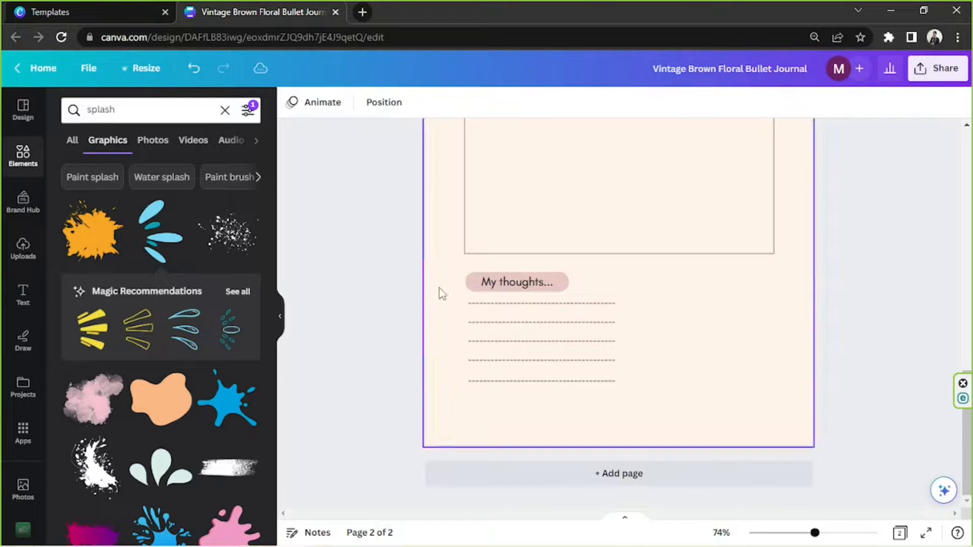
Give the 'My thoughts...' label a tan background colour.
{"action": "left_click", "coordinate": [516, 282]}
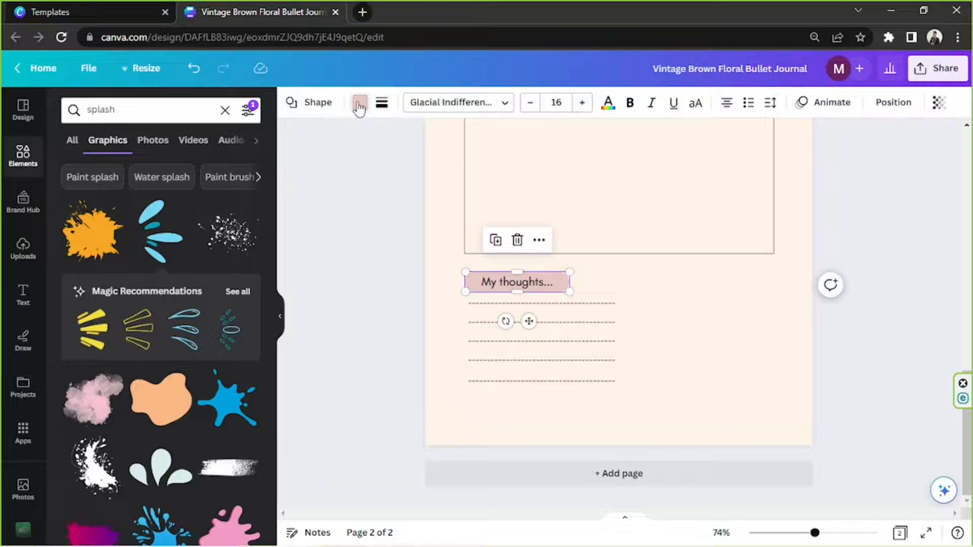
{"action": "left_click", "coordinate": [359, 102]}
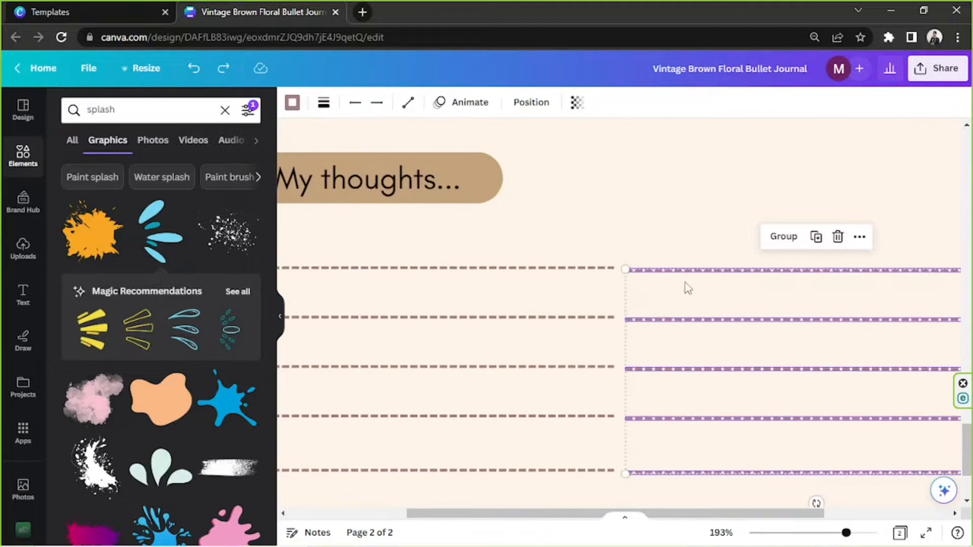
Add faint dashed 'travel' path graphics to page 2 and extend the journal to four pages.
{"action": "left_click_drag", "start_coordinate": [845, 532], "coordinate": [792, 532]}
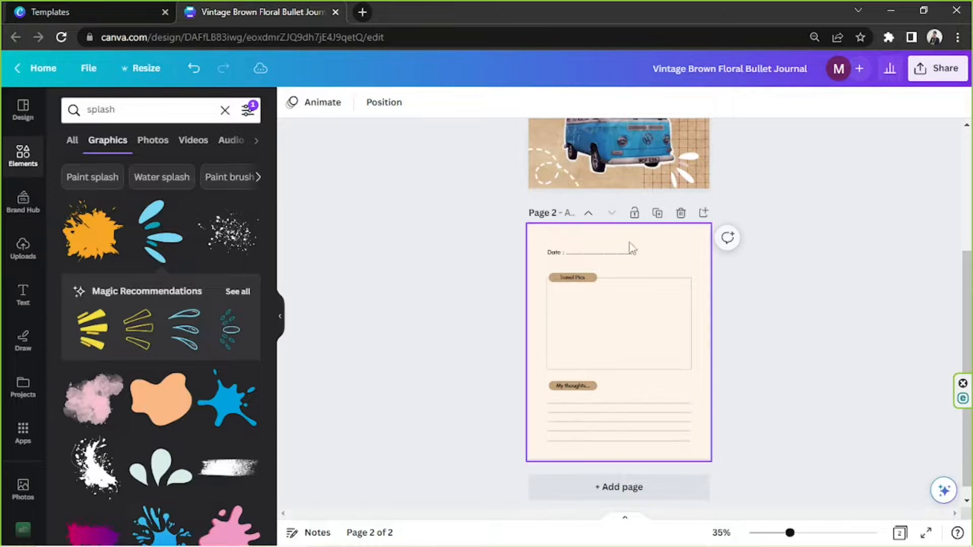
{"action": "mouse_move", "coordinate": [699, 252]}
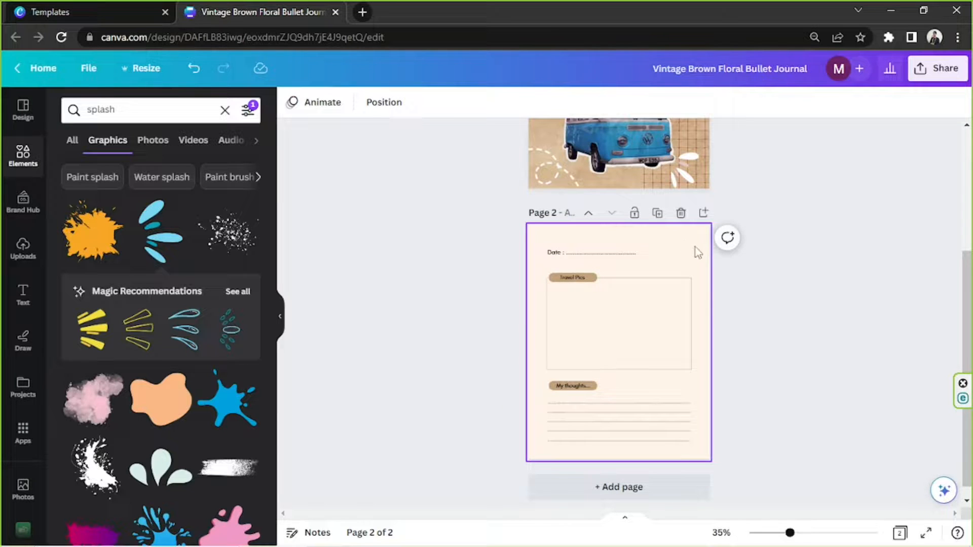
{"action": "type", "text": "travel"}
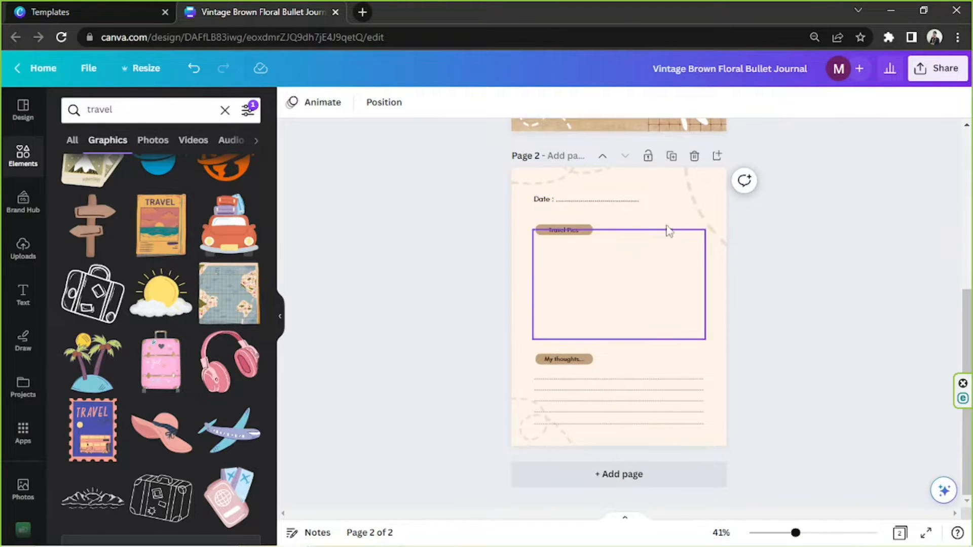
{"action": "left_click", "coordinate": [619, 475]}
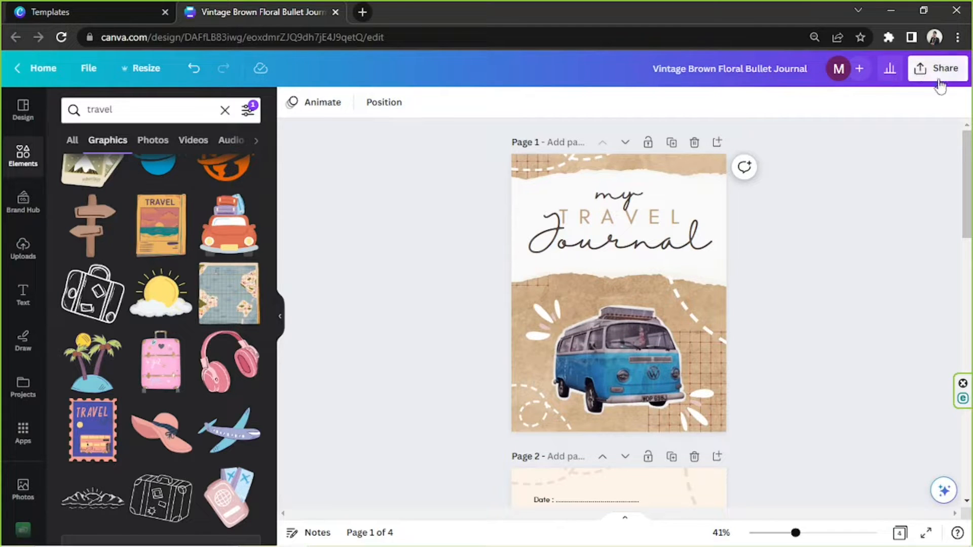
Set up a PNG download via Share covering all four pages.
{"action": "left_click", "coordinate": [939, 68]}
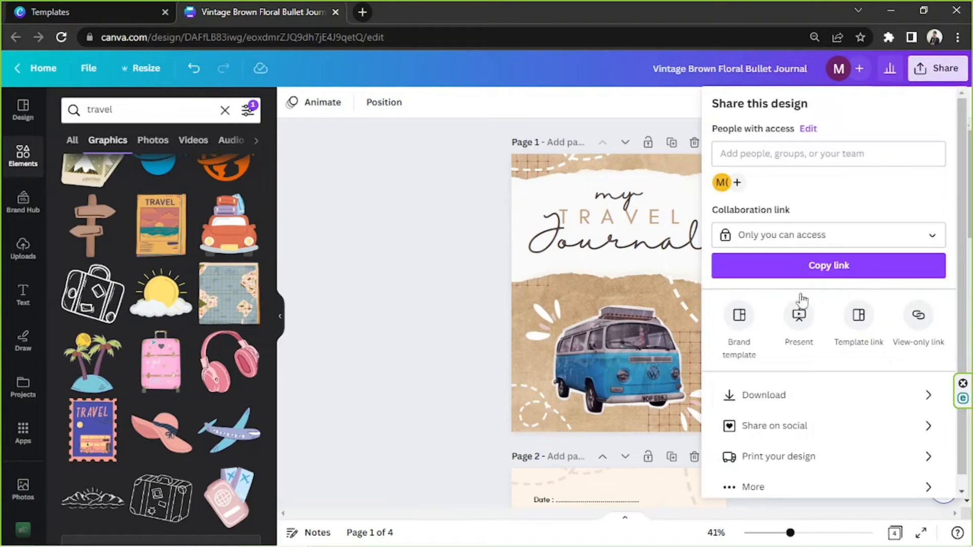
{"action": "left_click", "coordinate": [764, 394]}
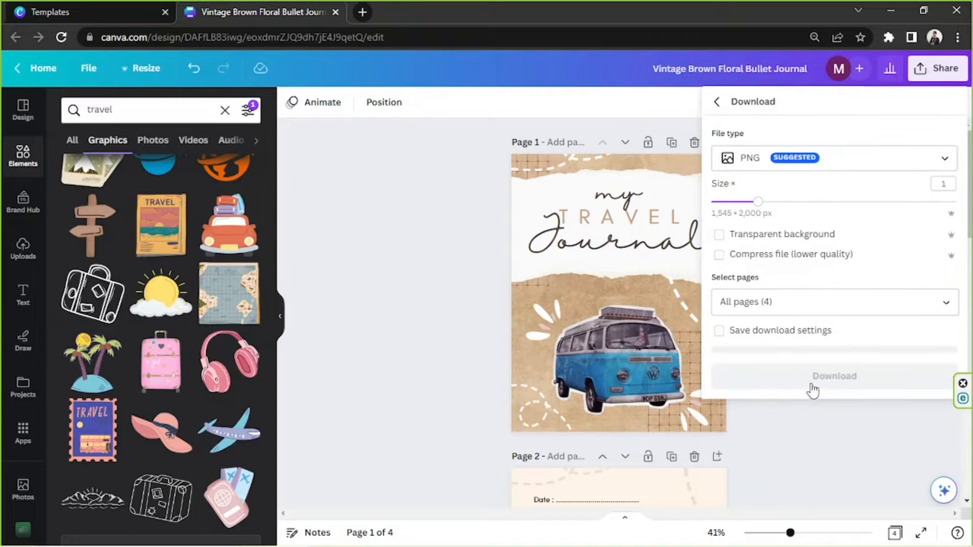
{"action": "left_click", "coordinate": [834, 158]}
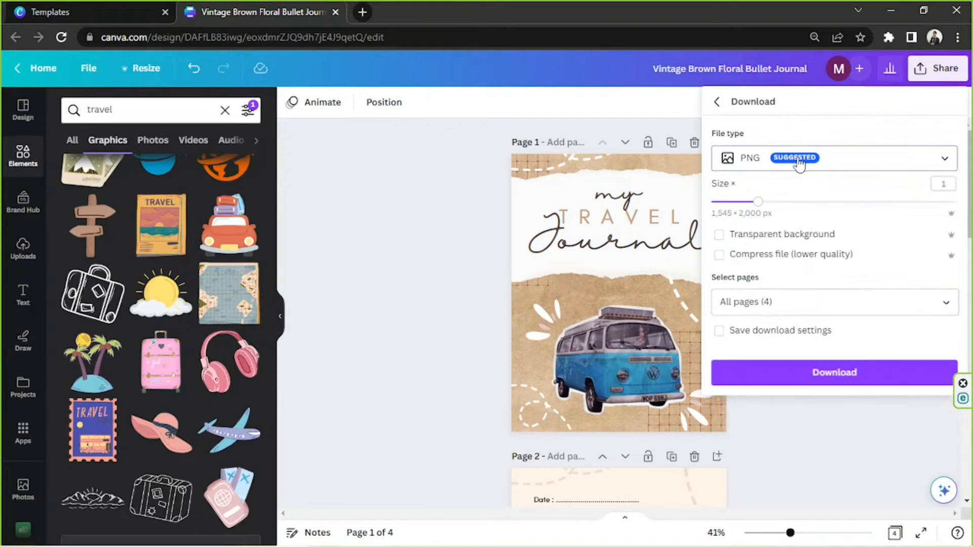
{"action": "left_click", "coordinate": [719, 253]}
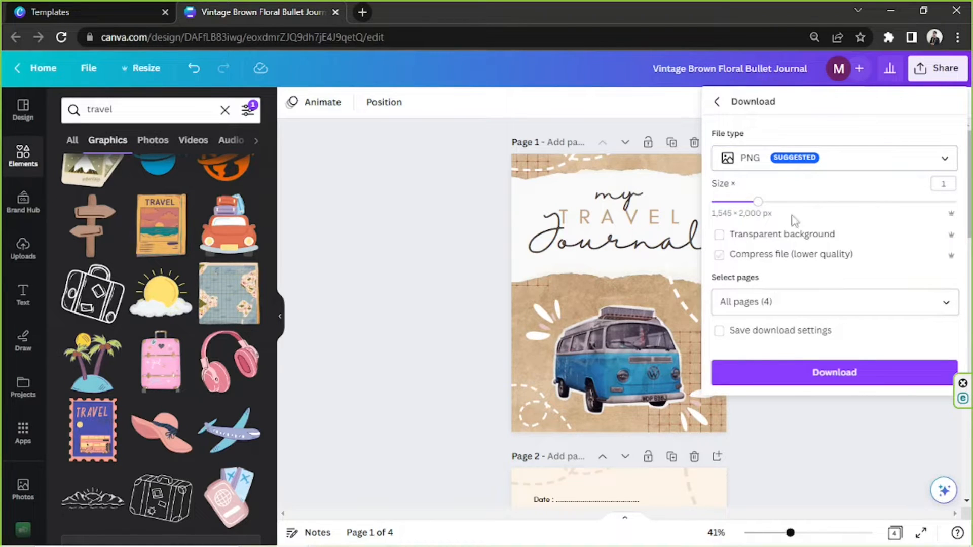